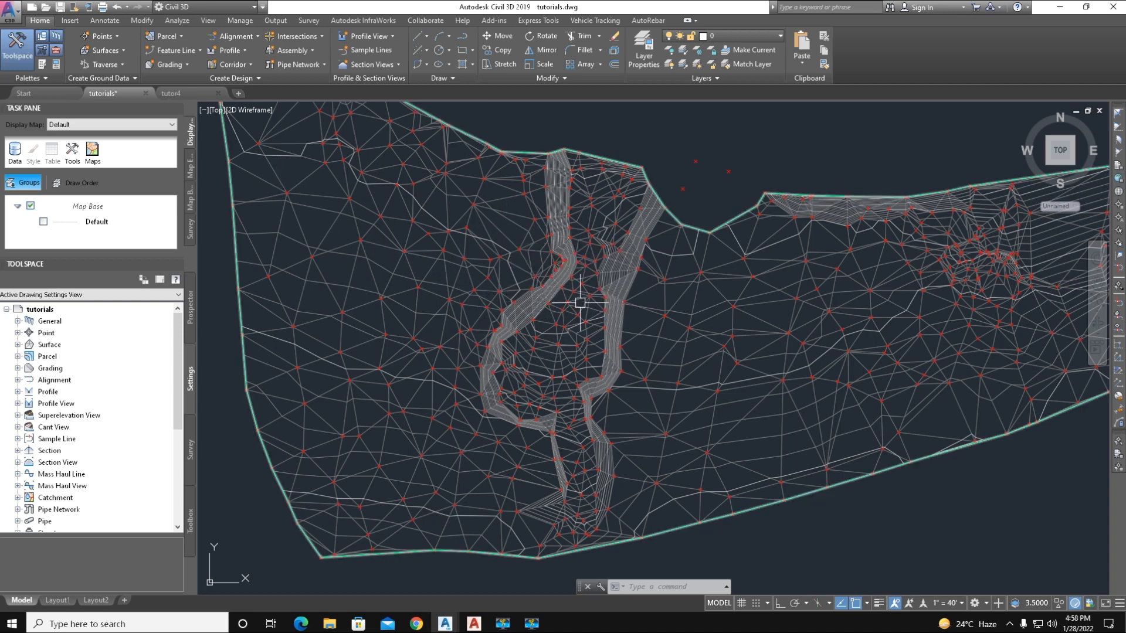
pyautogui.moveTo(664, 307)
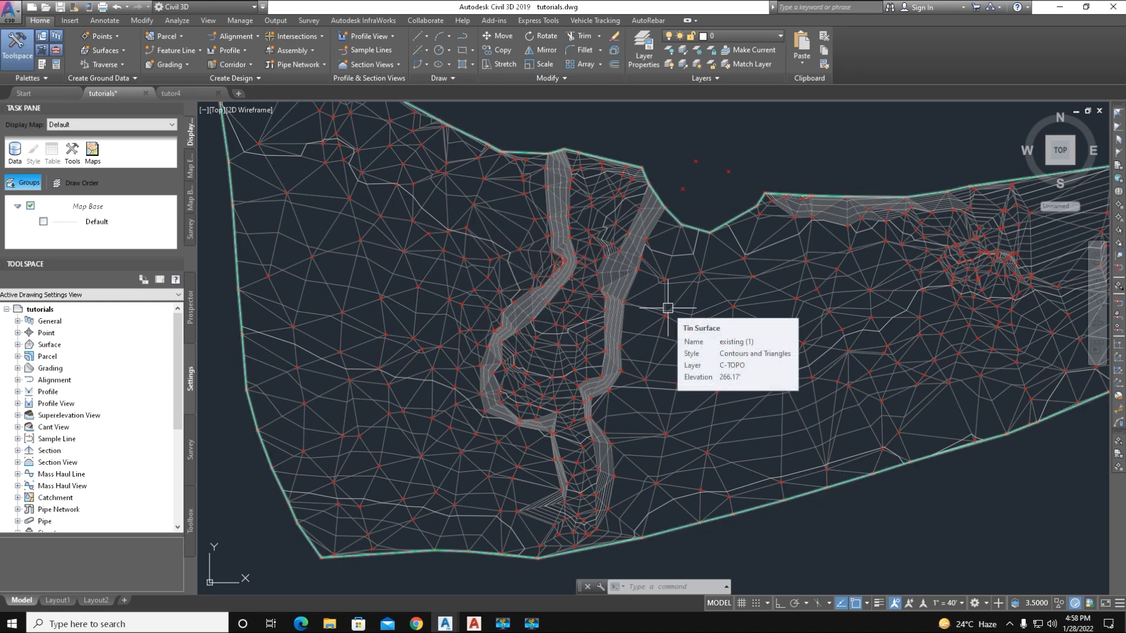
pyautogui.moveTo(427, 372)
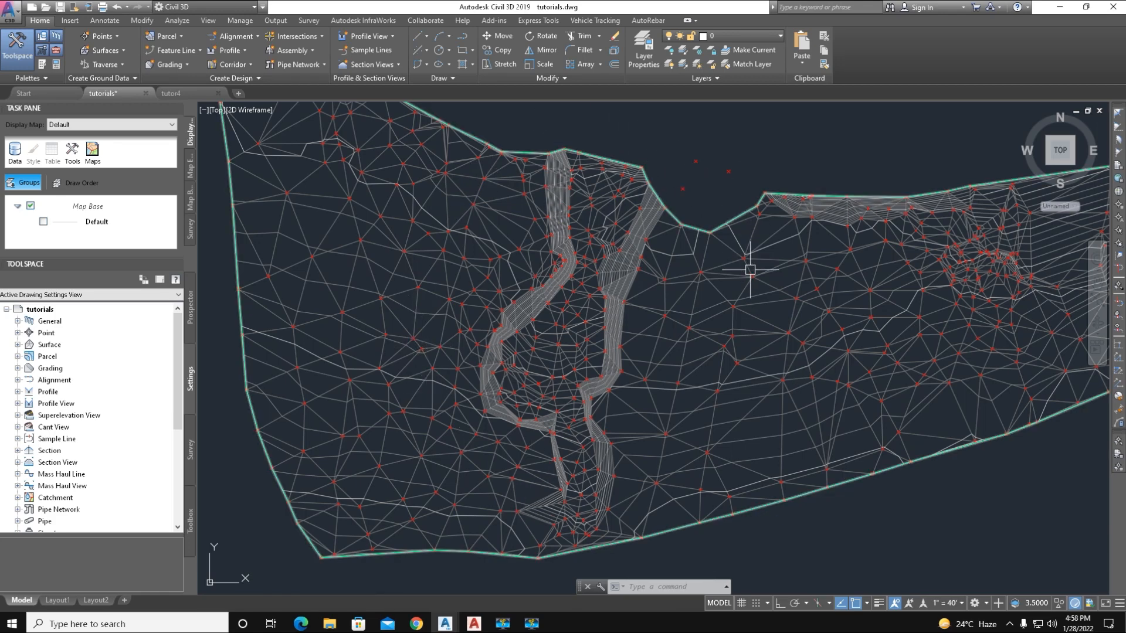
pyautogui.moveTo(692, 313)
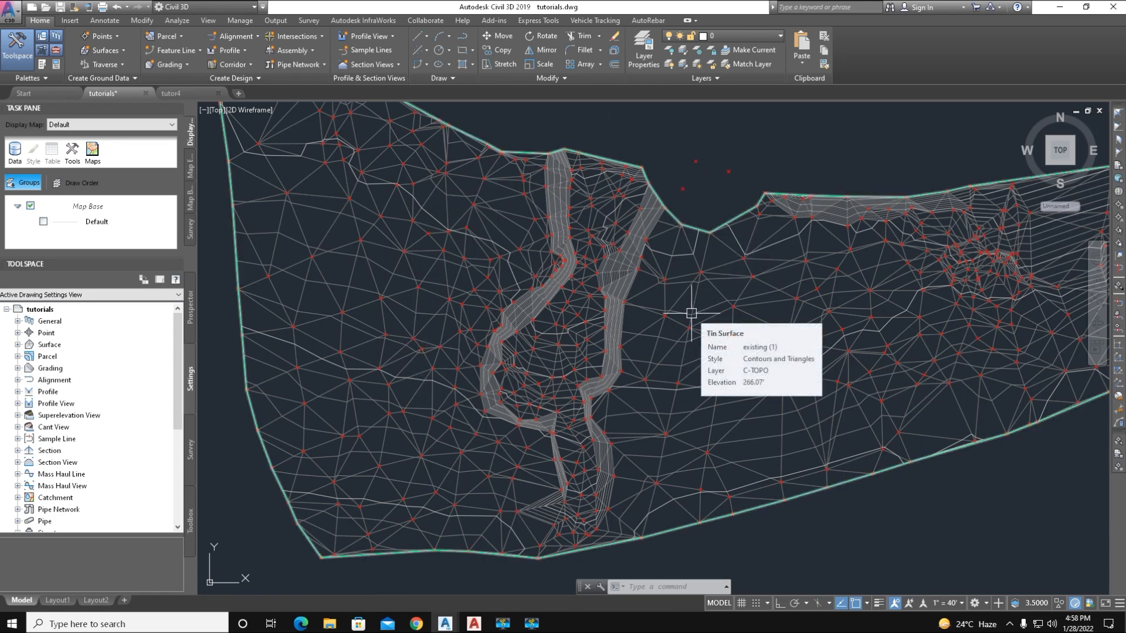
pyautogui.moveTo(524, 274)
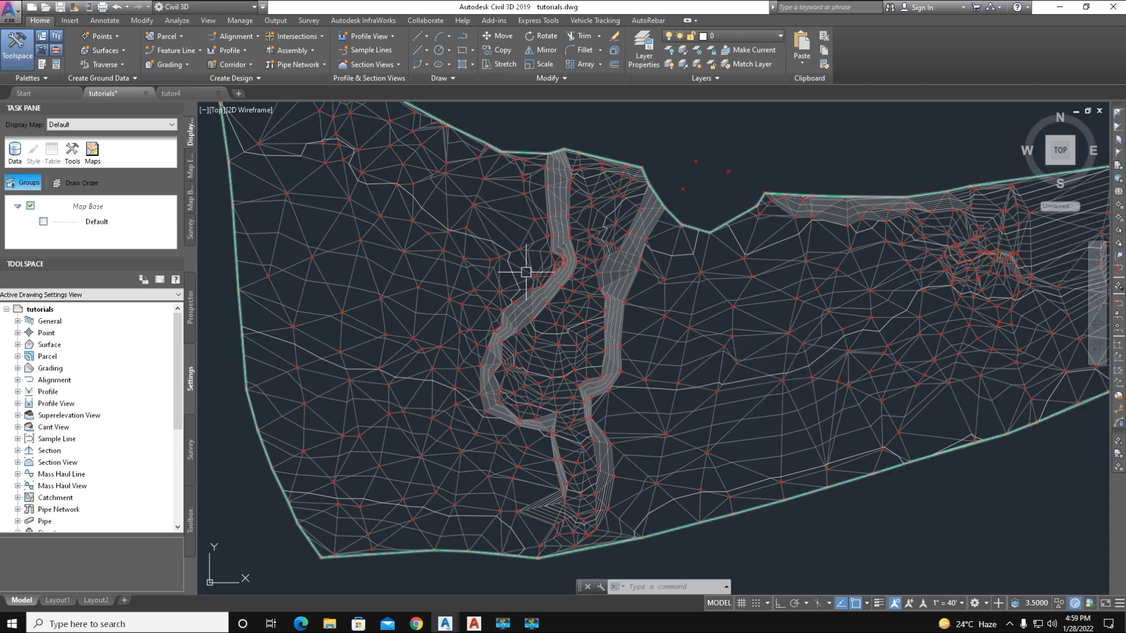
pyautogui.moveTo(517, 210)
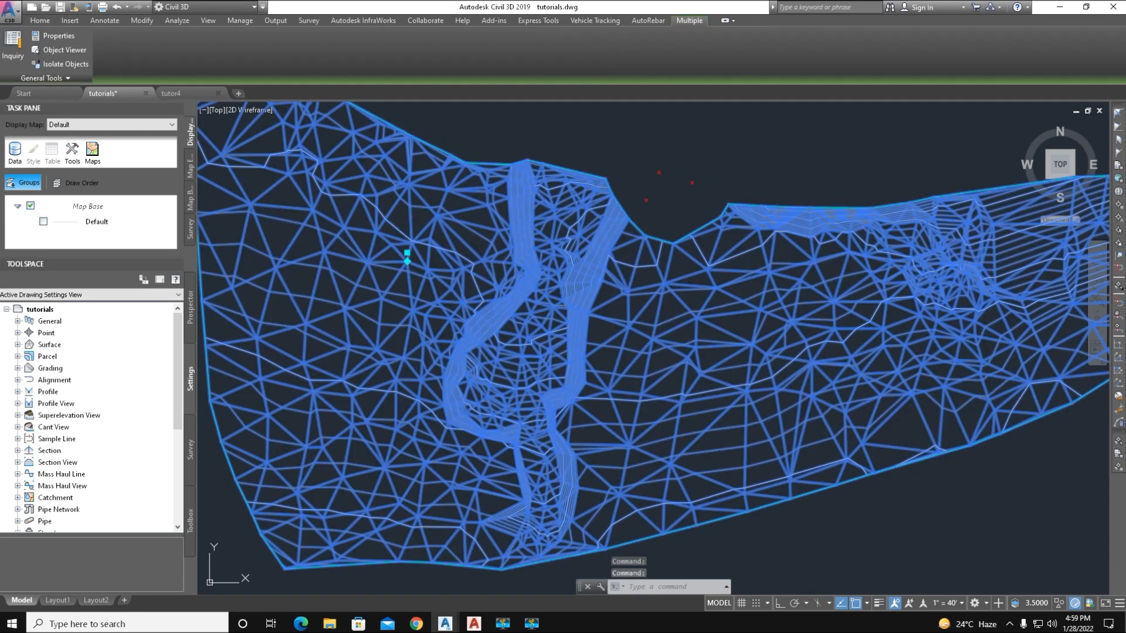
# Step: Start Create Cropped Surface, dismiss the unsaved-drawing warning so the drawing can be saved
pyautogui.click(11, 10)
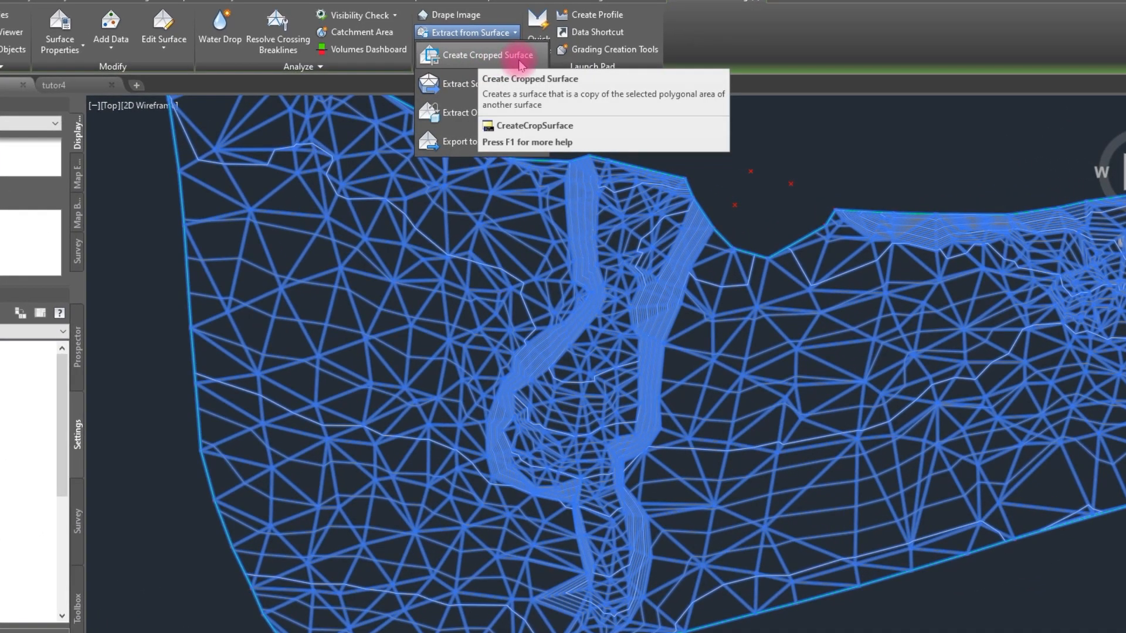
pyautogui.click(492, 55)
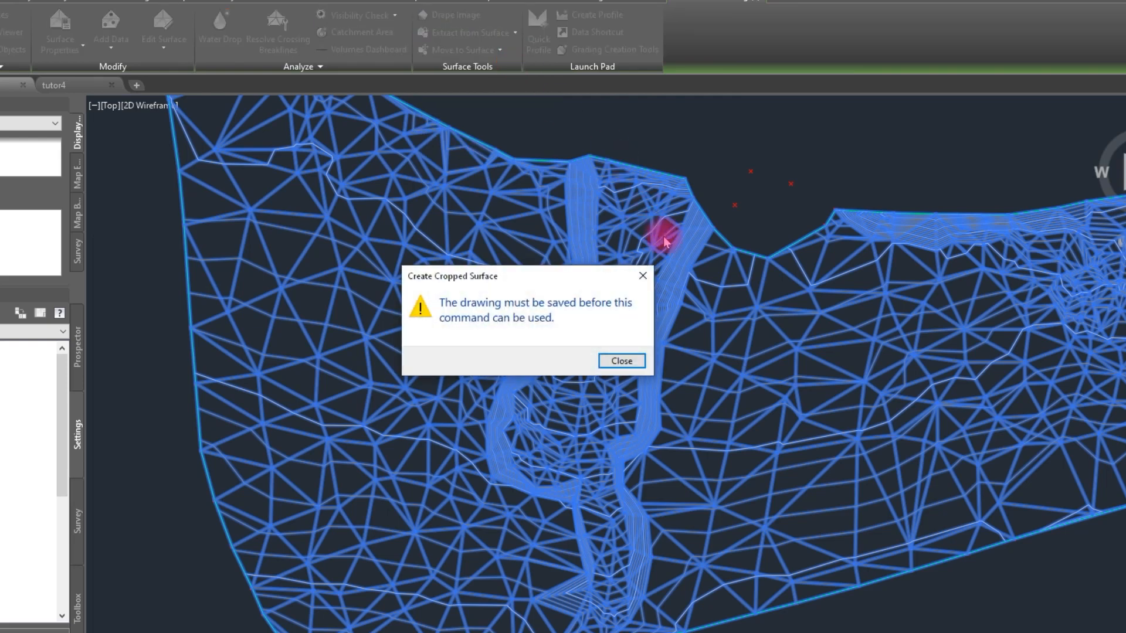
pyautogui.moveTo(535, 318)
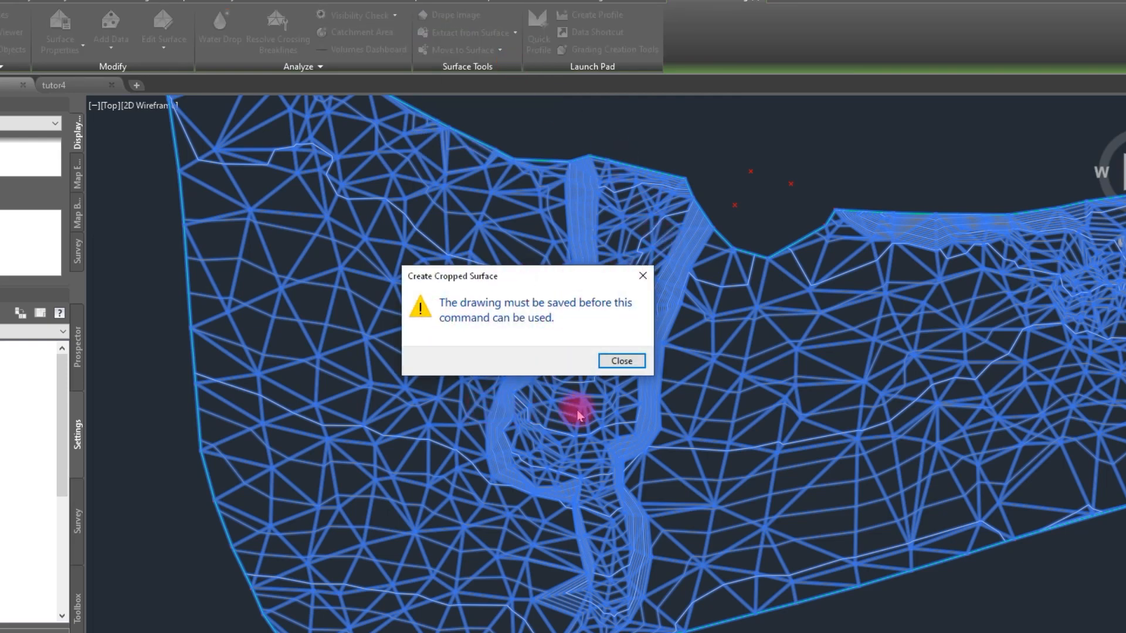
pyautogui.click(619, 360)
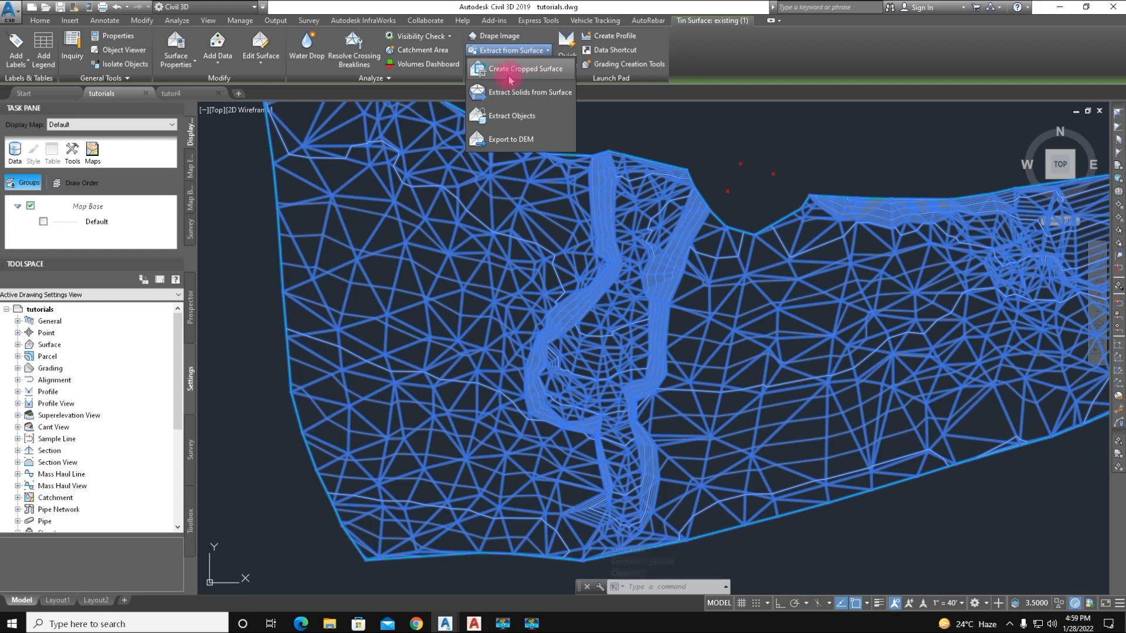
# Step: Begin a cropped copy of existing (1) with the crop area set to Polygon
pyautogui.click(517, 68)
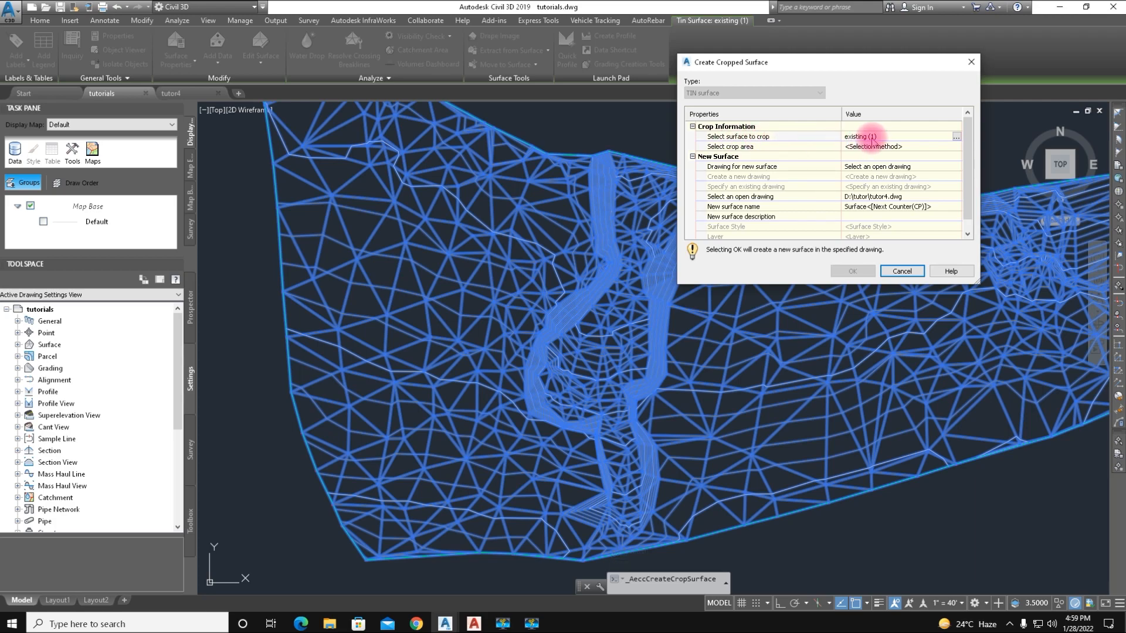
pyautogui.click(736, 136)
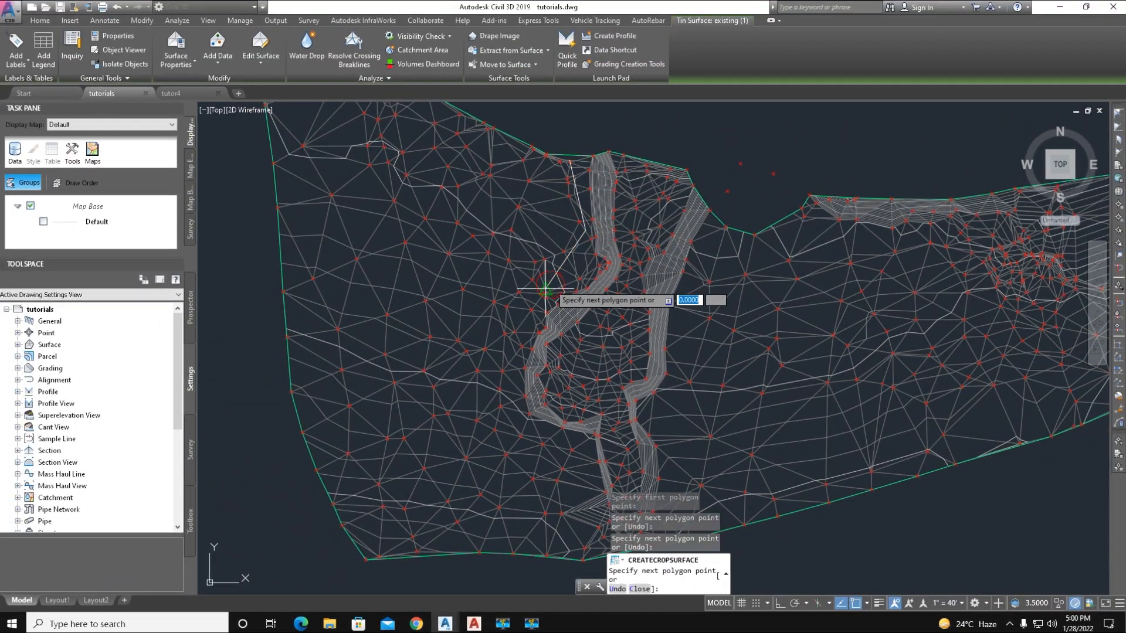
# Step: Place the remaining polygon corners around the channel and close the crop boundary
pyautogui.click(572, 450)
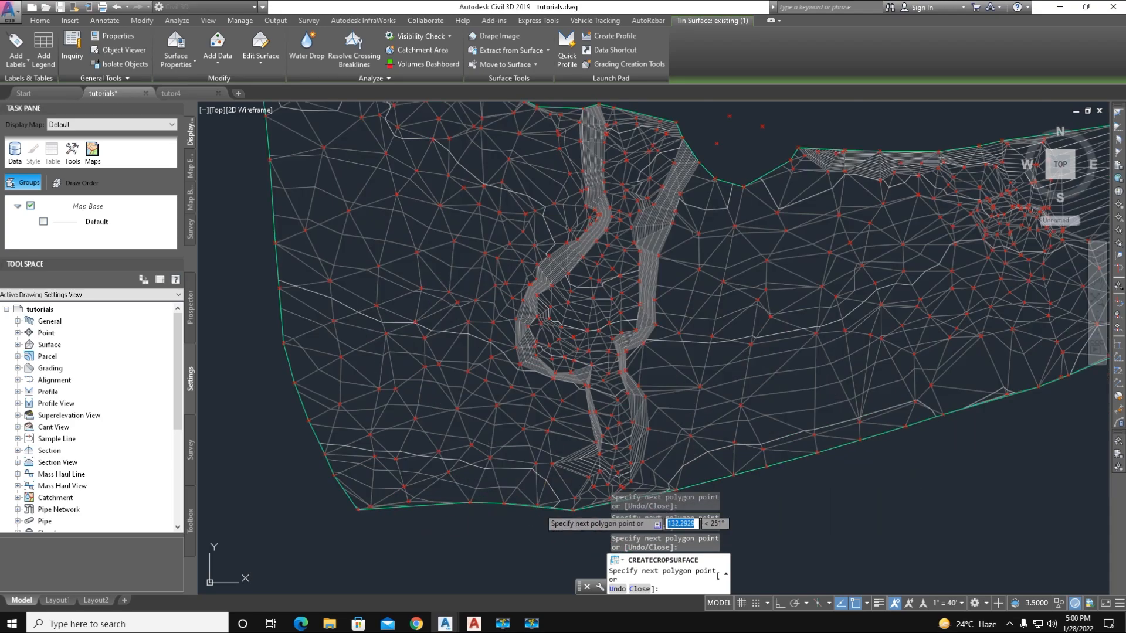
pyautogui.click(662, 409)
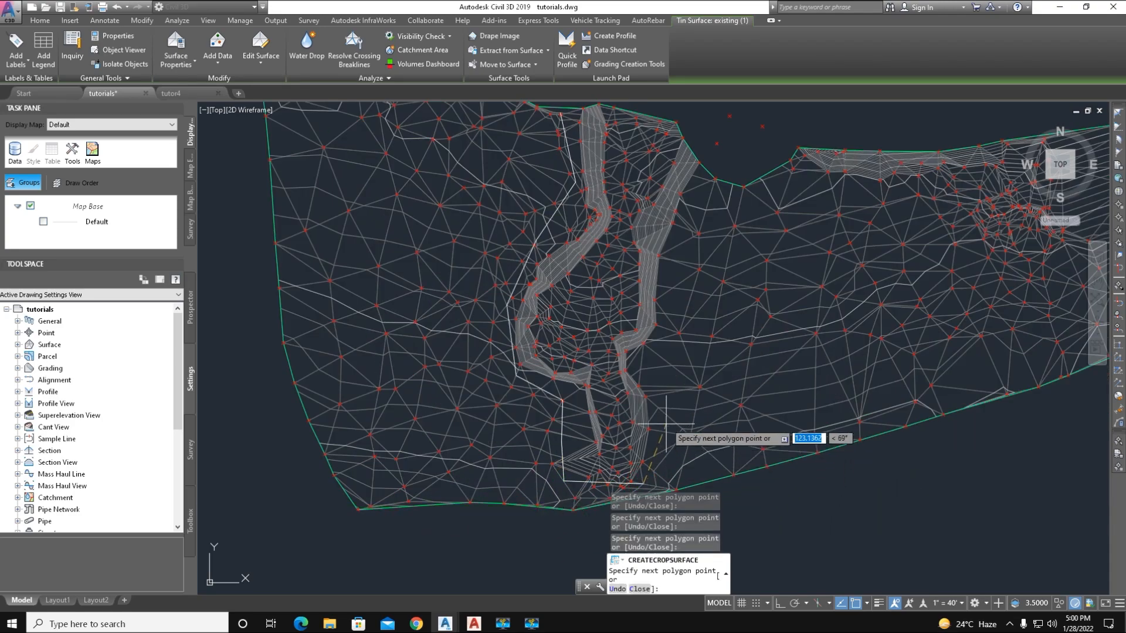
pyautogui.click(664, 402)
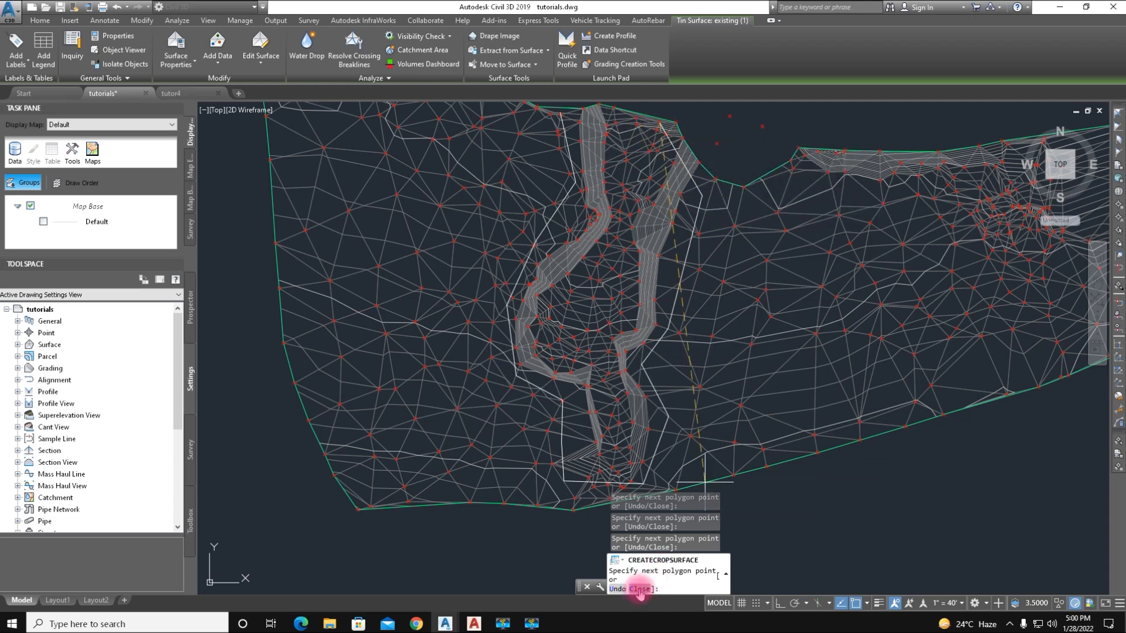
pyautogui.click(639, 589)
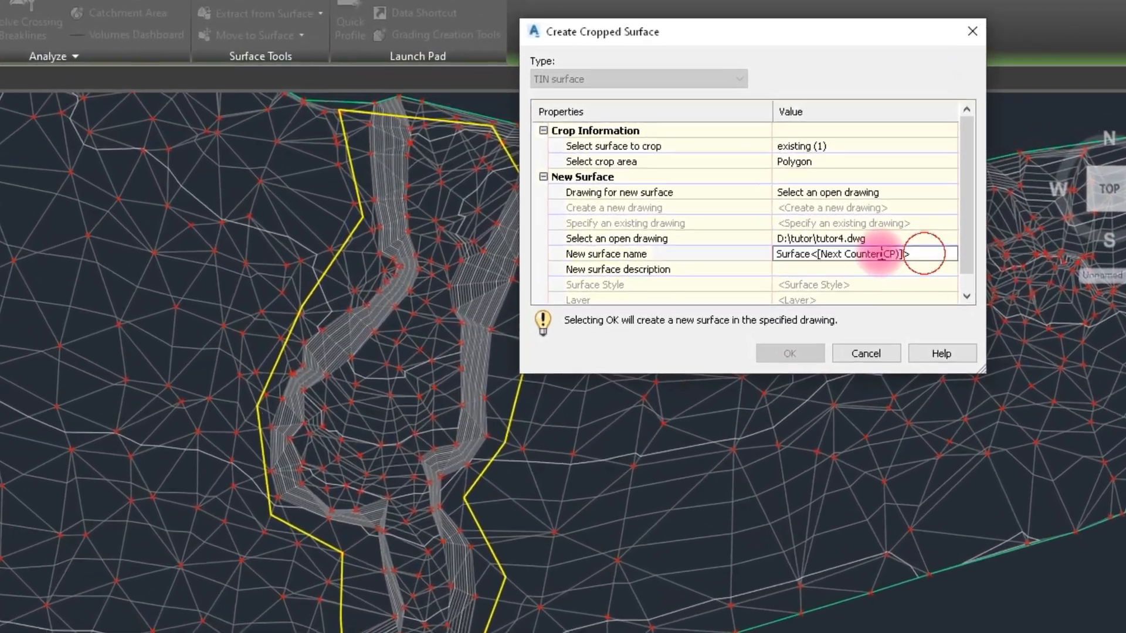
# Step: Name the new cropped surface ex1
pyautogui.write('e')
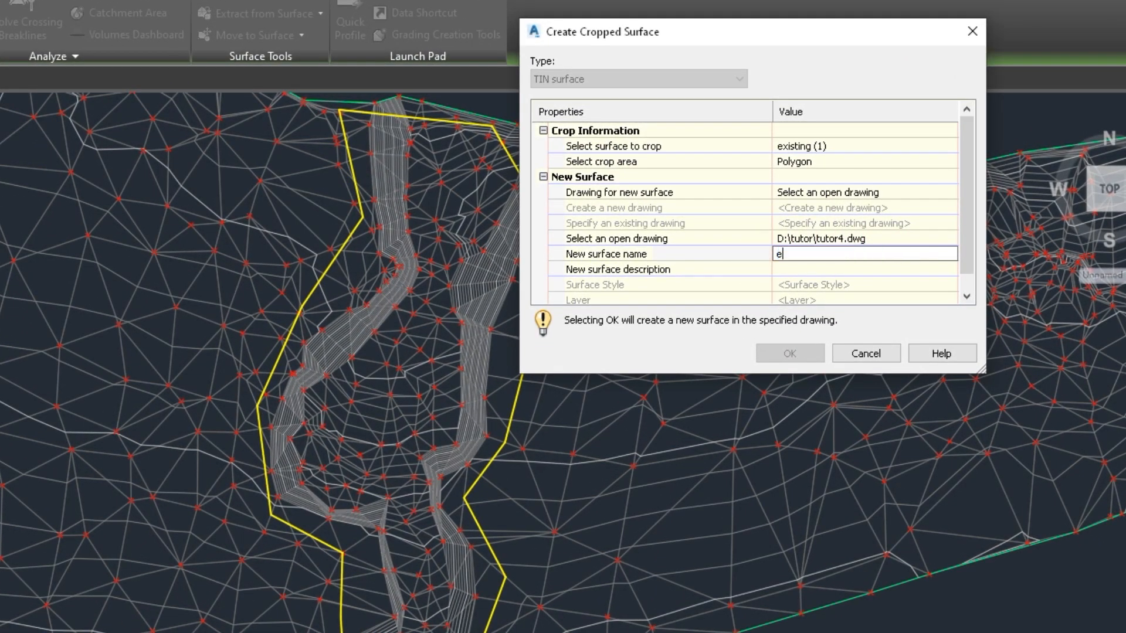
pyautogui.write('x1')
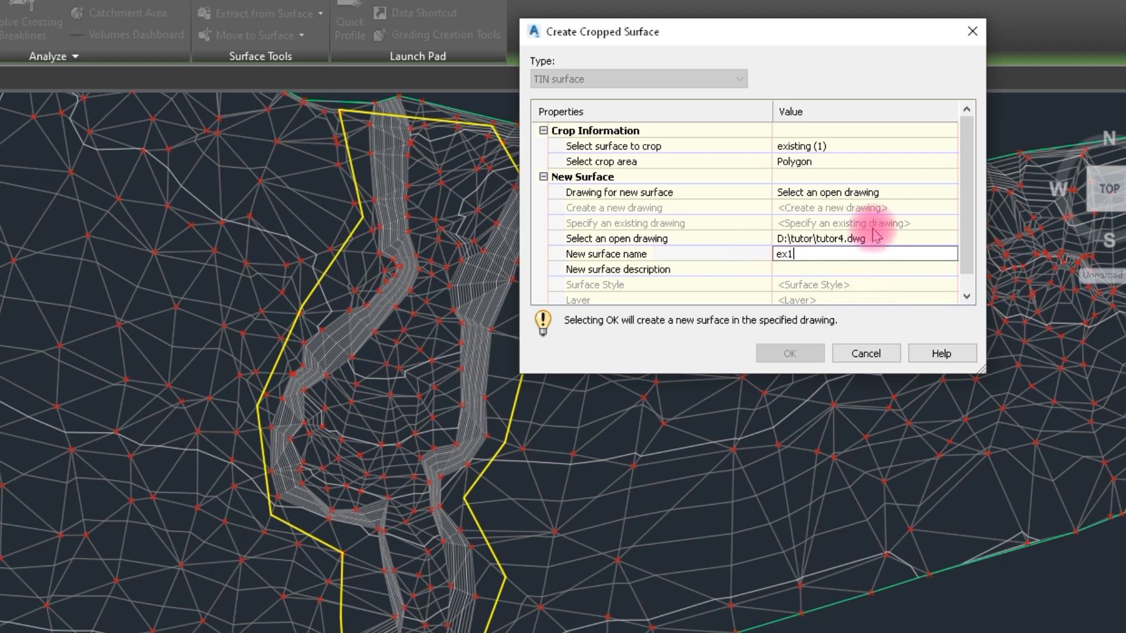
pyautogui.click(862, 238)
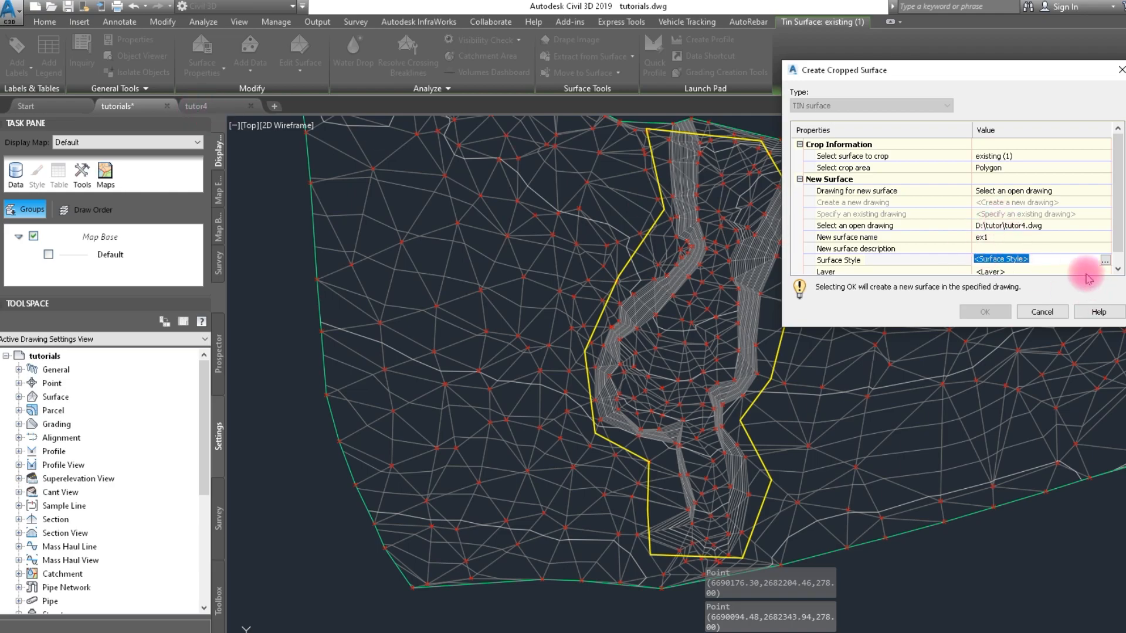
# Step: Assign the Contours 1' and 5' (Design) style and create ex1 in tutor4.dwg
pyautogui.click(1105, 260)
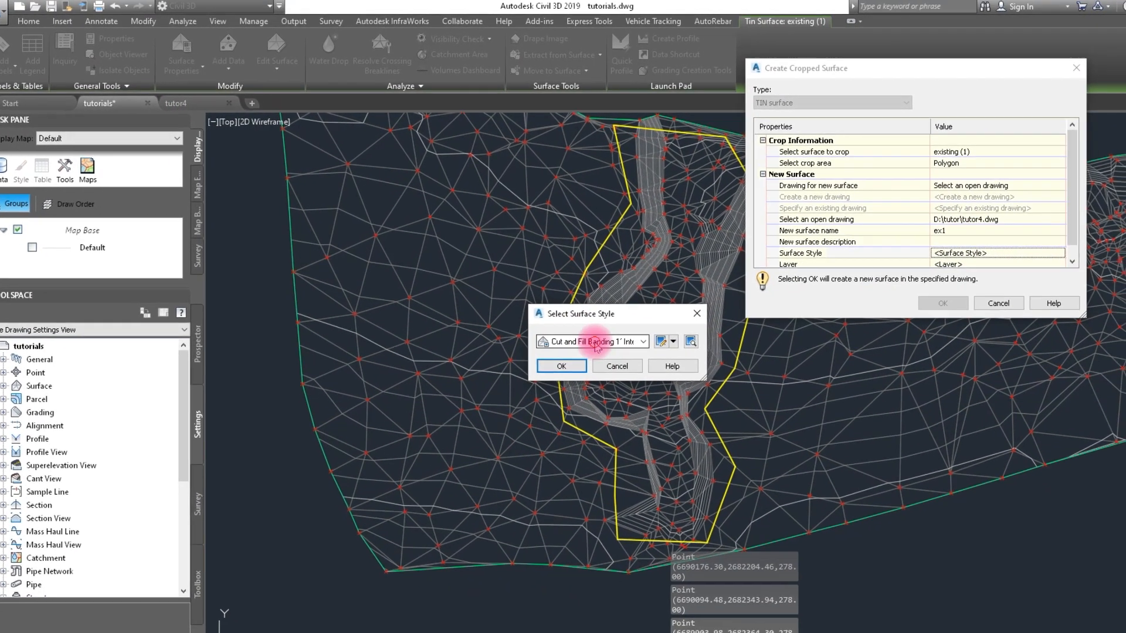
pyautogui.click(587, 341)
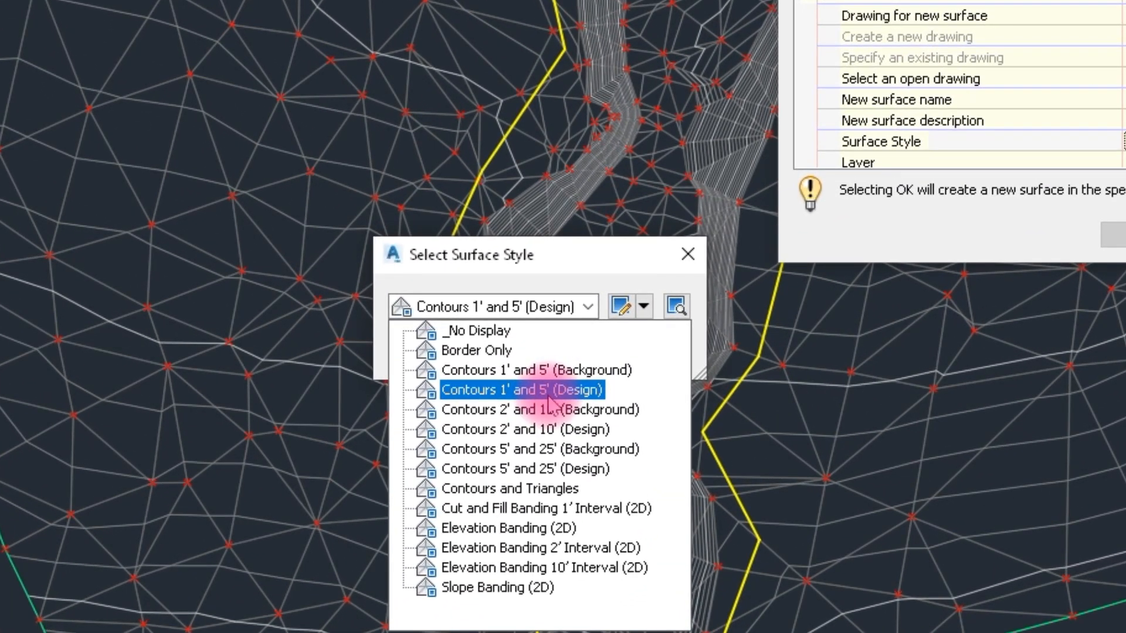
pyautogui.click(521, 390)
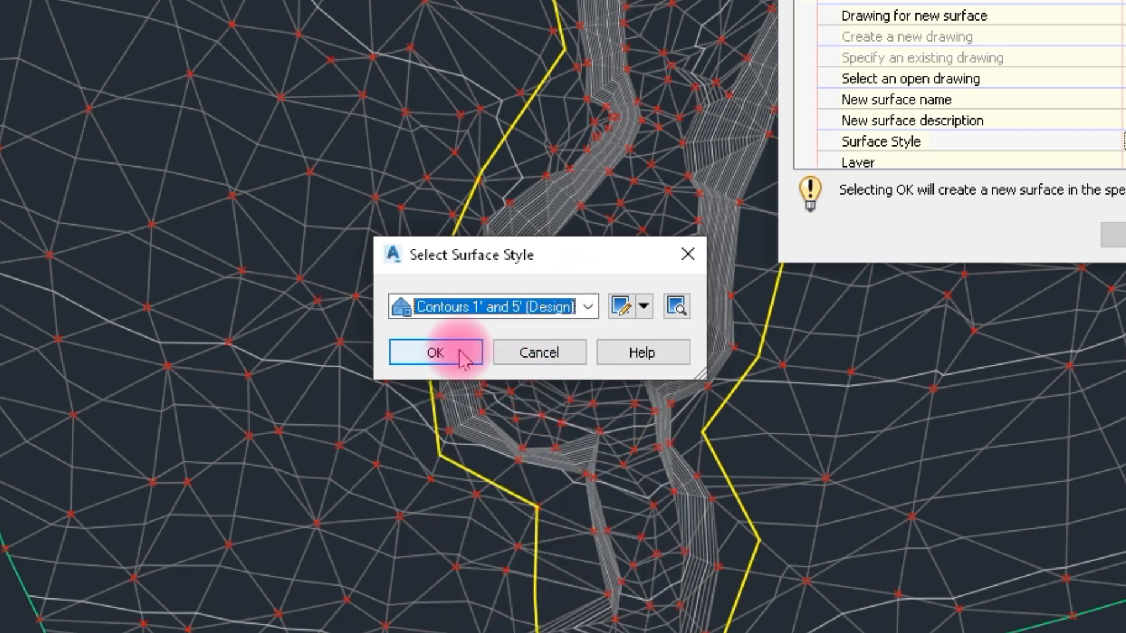
pyautogui.click(435, 353)
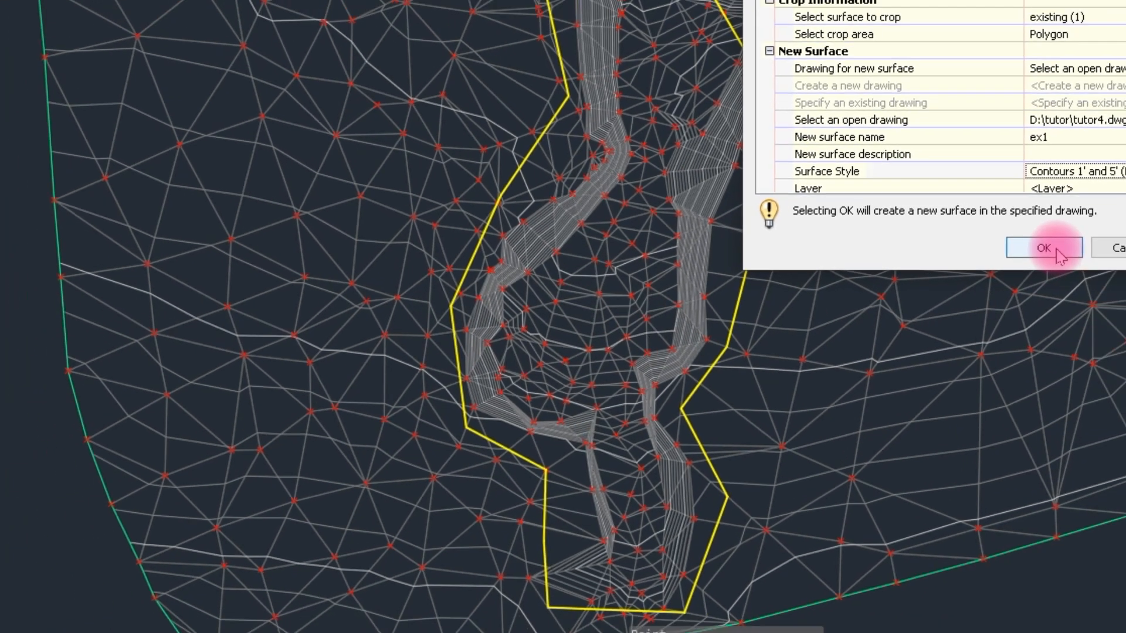
pyautogui.click(1043, 248)
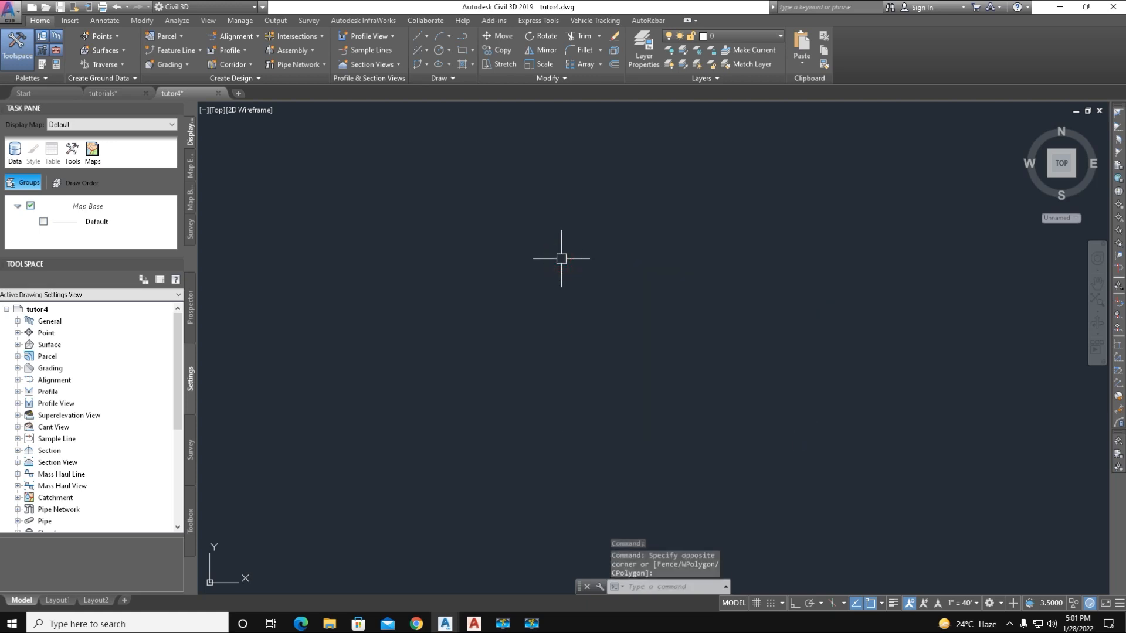
pyautogui.moveTo(567, 264)
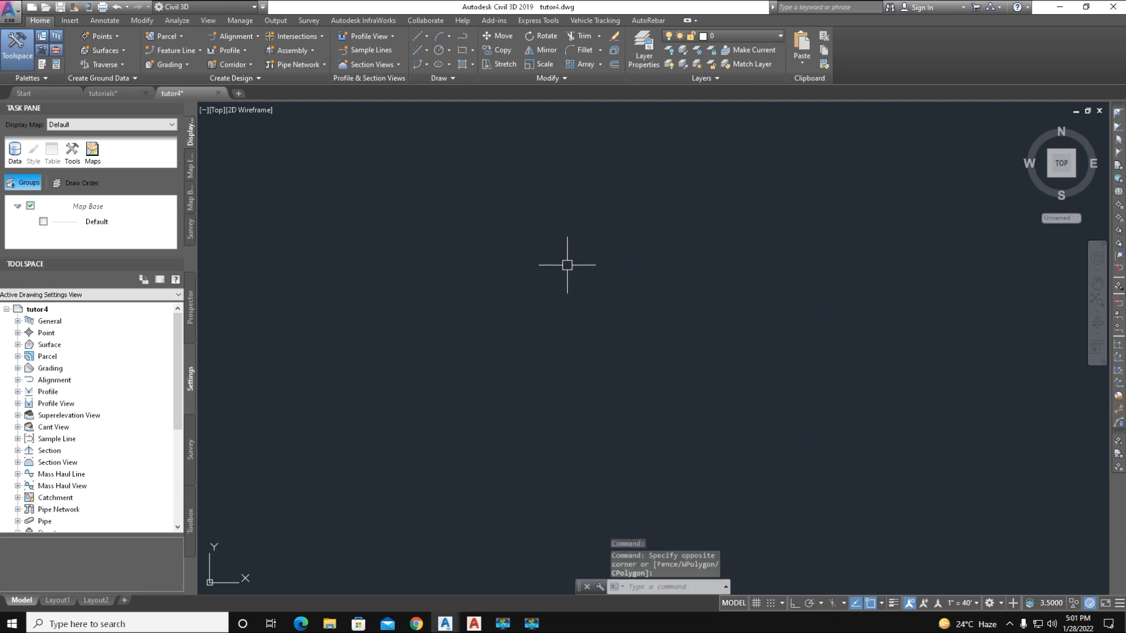
pyautogui.click(567, 266)
pyautogui.write('ZE')
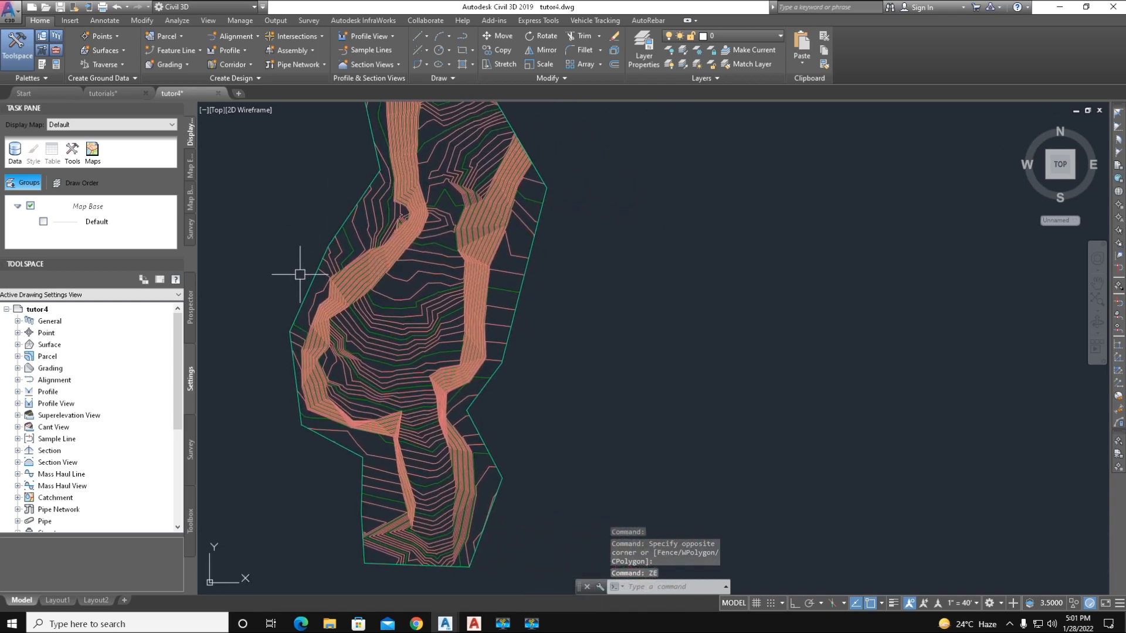
# Step: Return to the tutorials drawing to outline a rectangle east of the channel
pyautogui.click(104, 93)
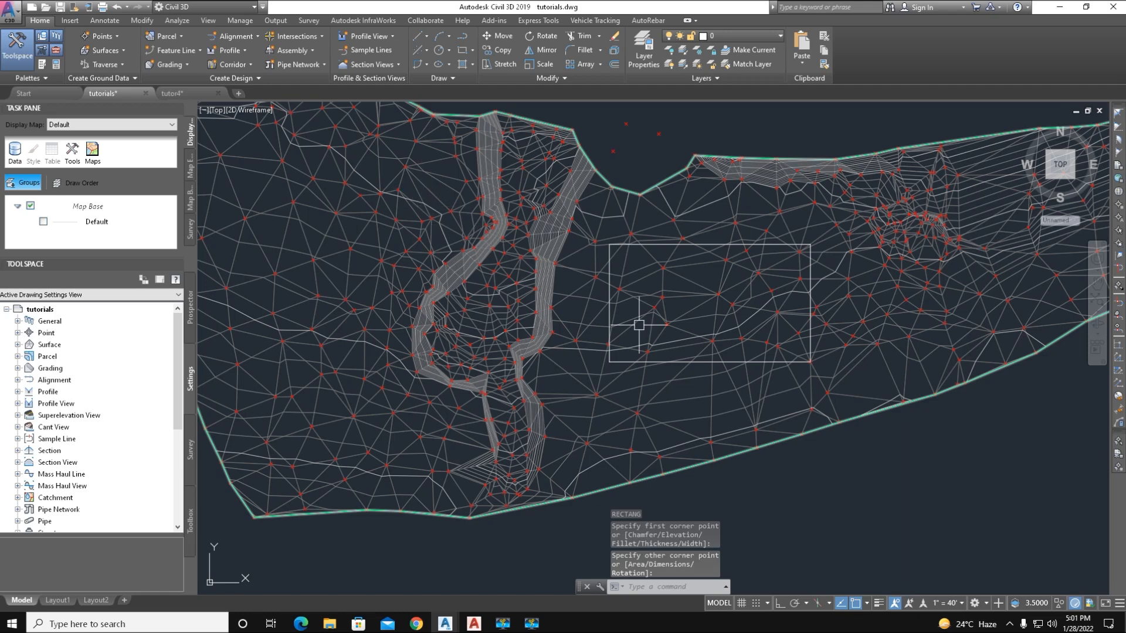
pyautogui.moveTo(415, 180)
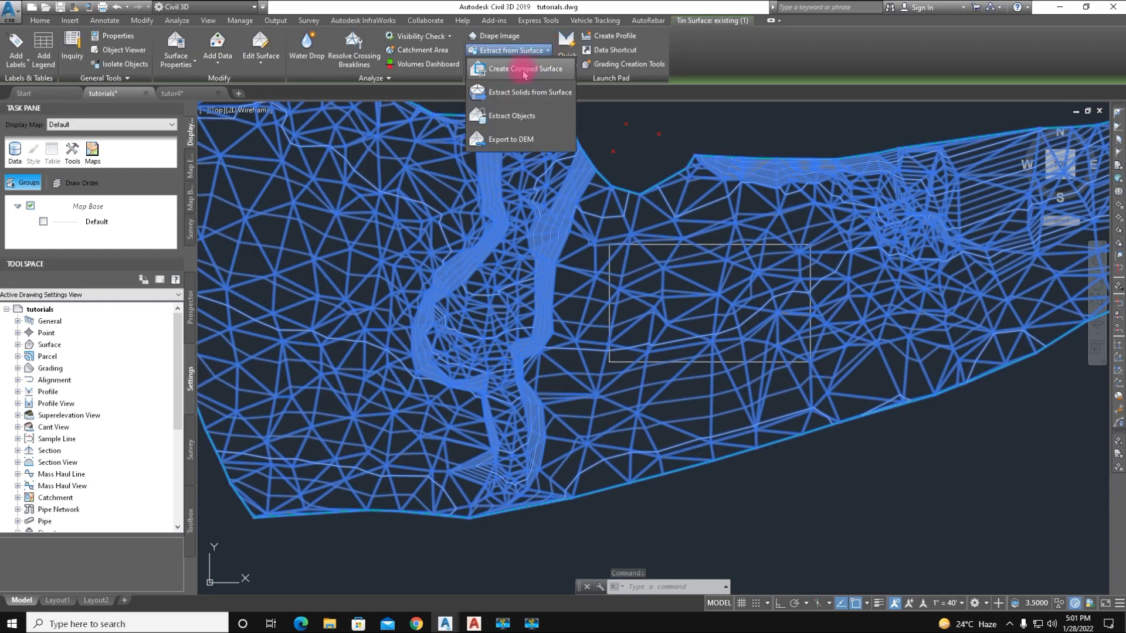
# Step: Dismiss the must-save warning from Create Cropped Surface and save the tutorials drawing
pyautogui.click(526, 68)
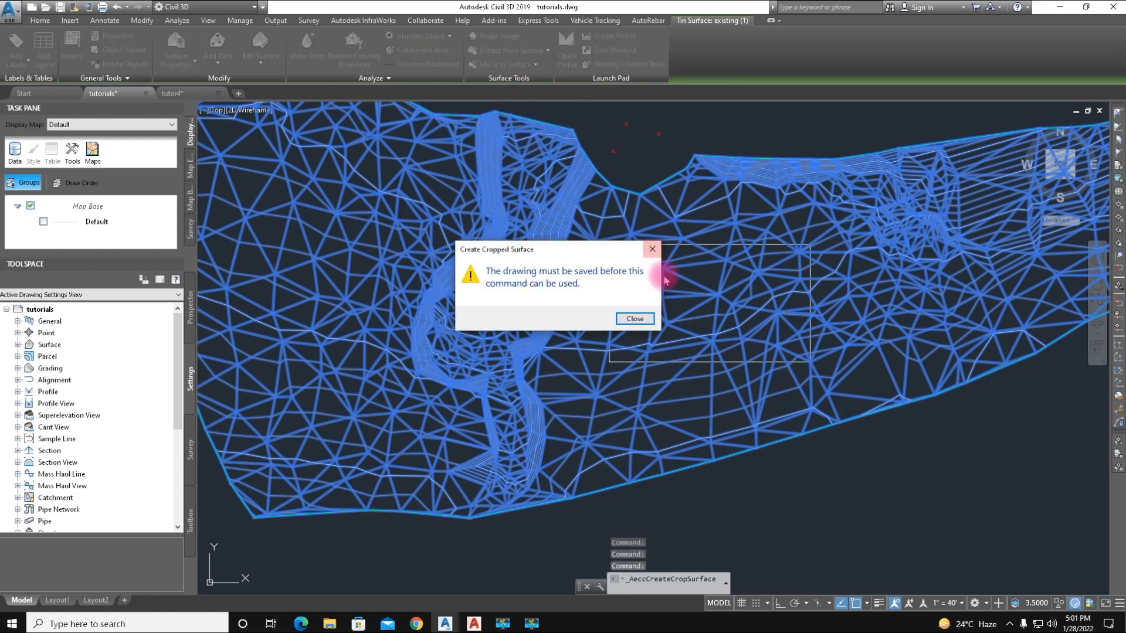
pyautogui.click(634, 318)
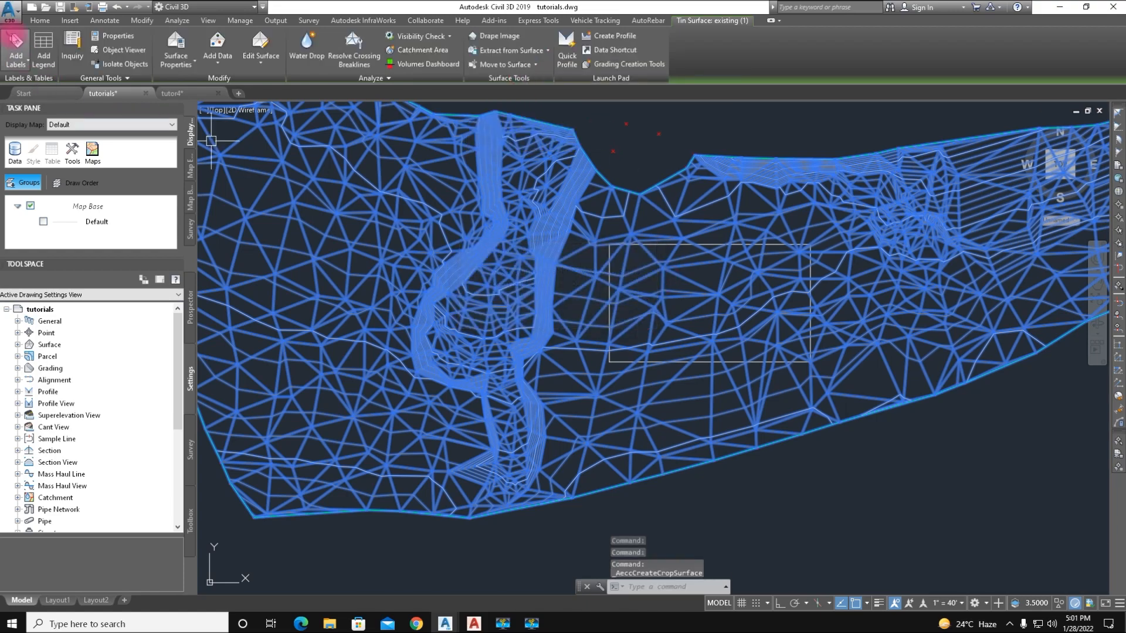
pyautogui.click(8, 7)
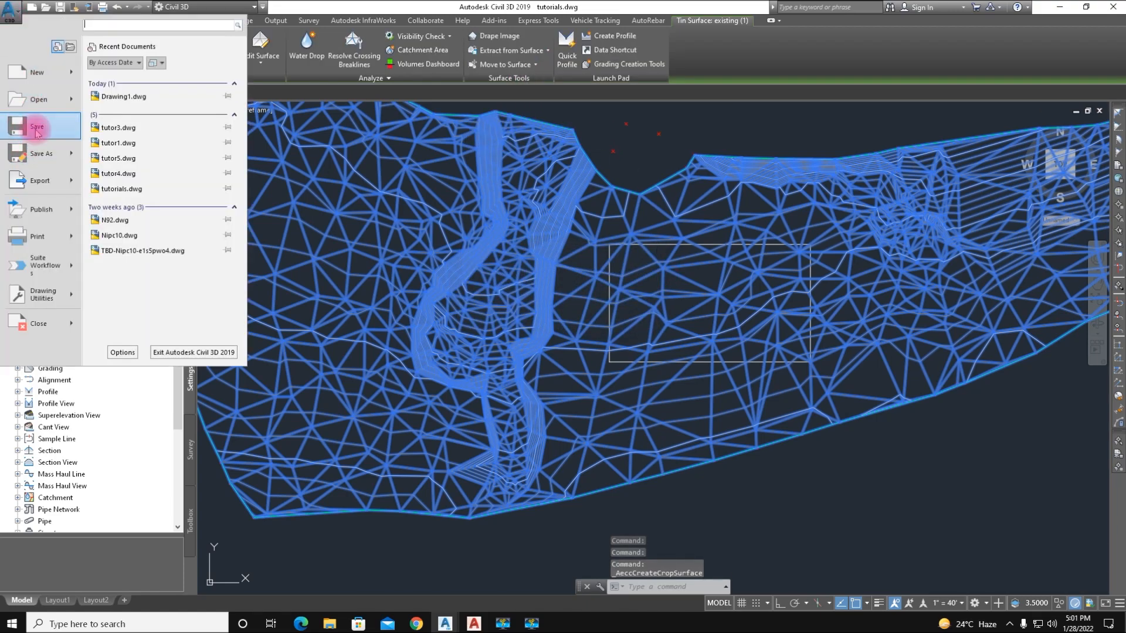
pyautogui.click(36, 127)
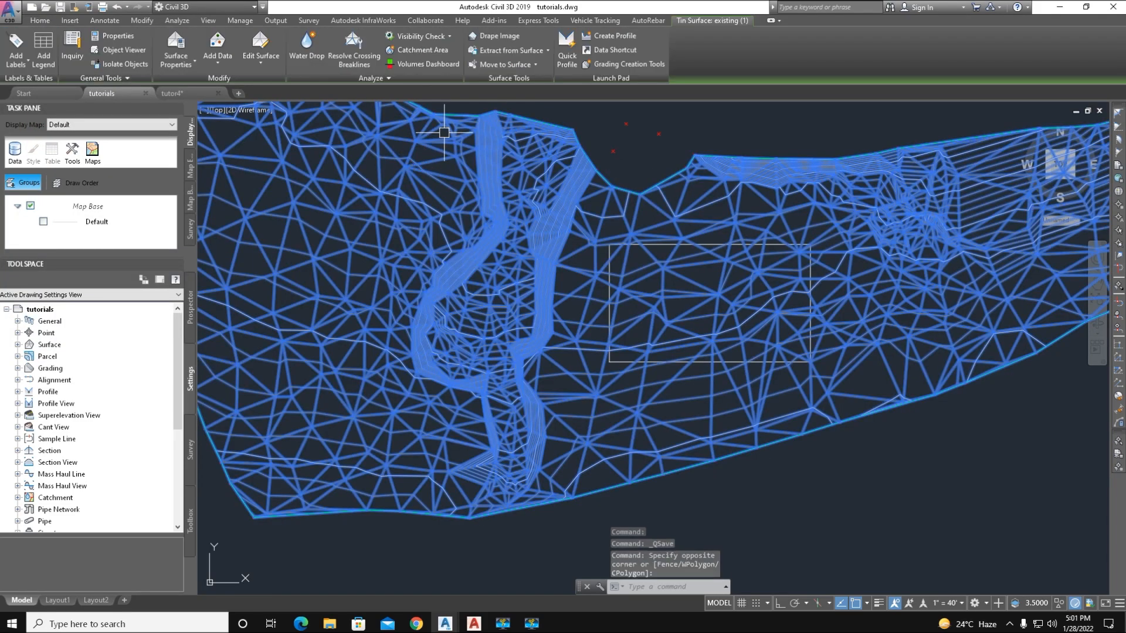
# Step: Start a second cropped surface from existing ground using the drawn rectangle as the crop object
pyautogui.click(509, 51)
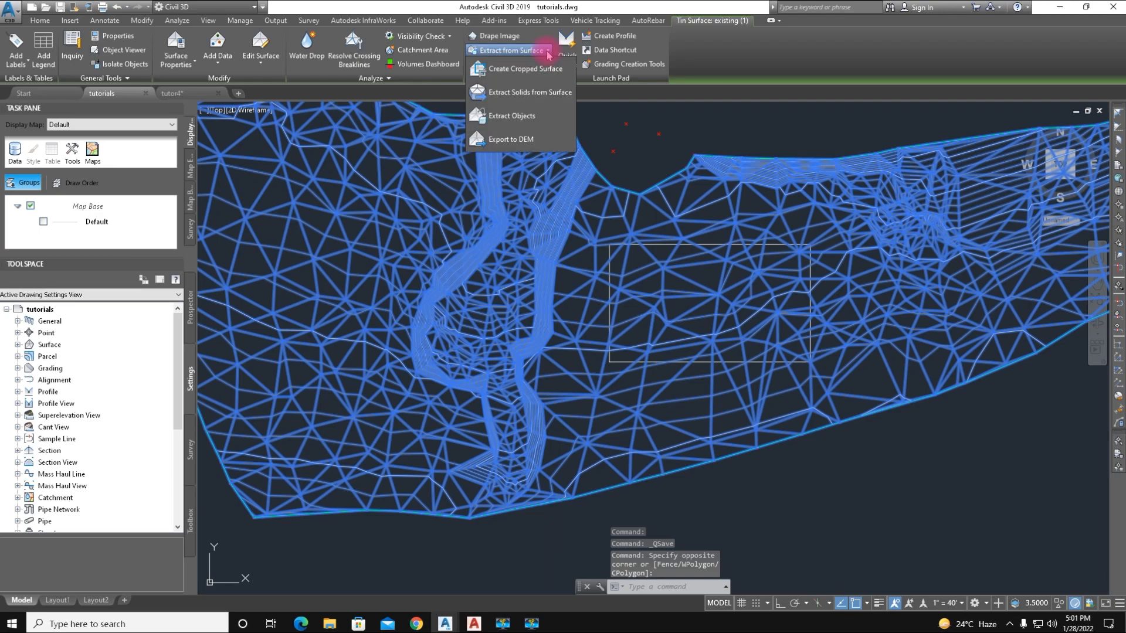
pyautogui.moveTo(524, 70)
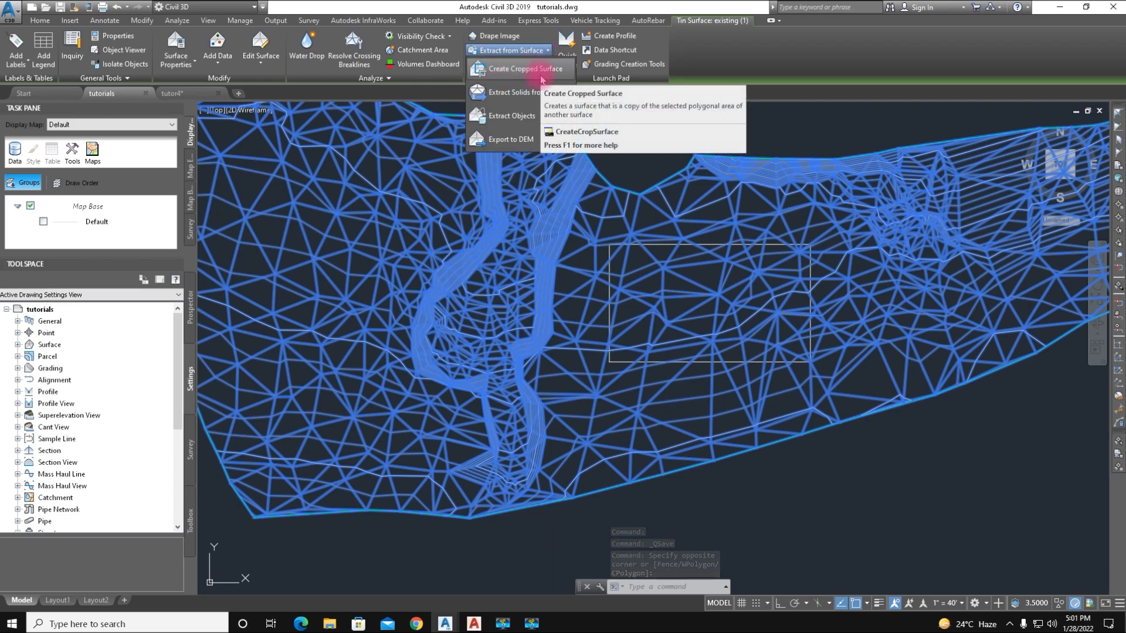
pyautogui.click(519, 68)
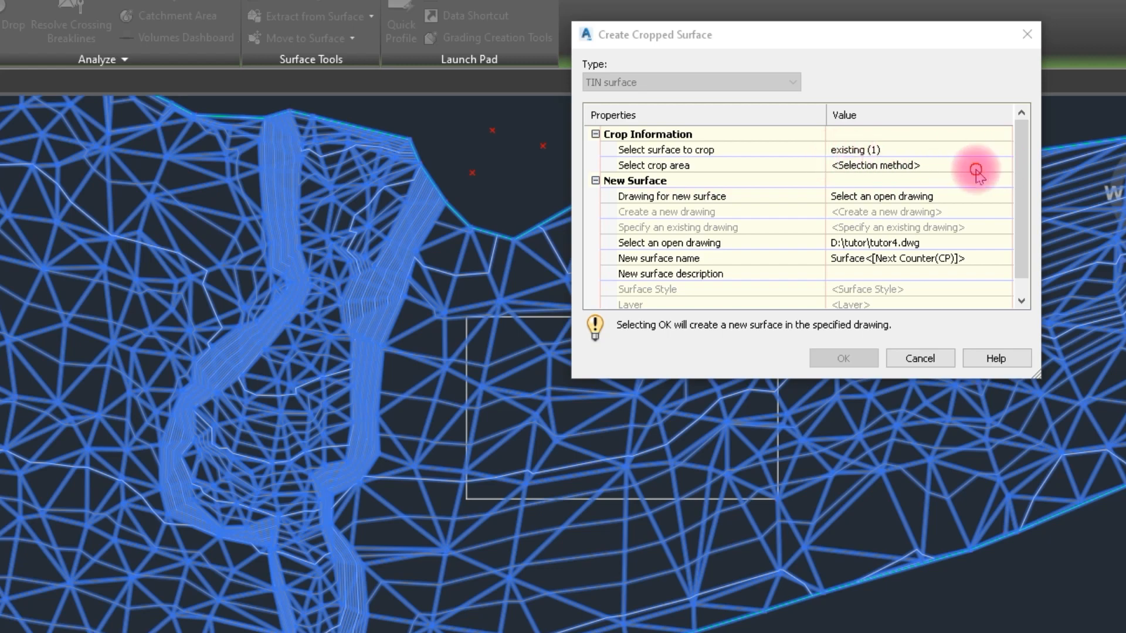
pyautogui.click(977, 170)
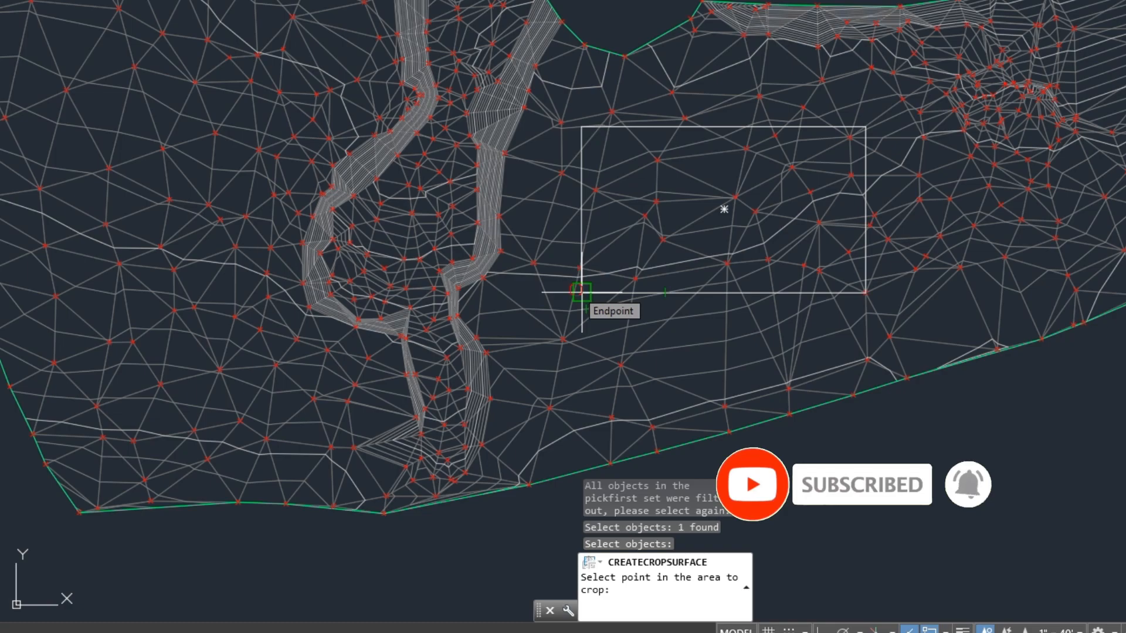
pyautogui.click(866, 298)
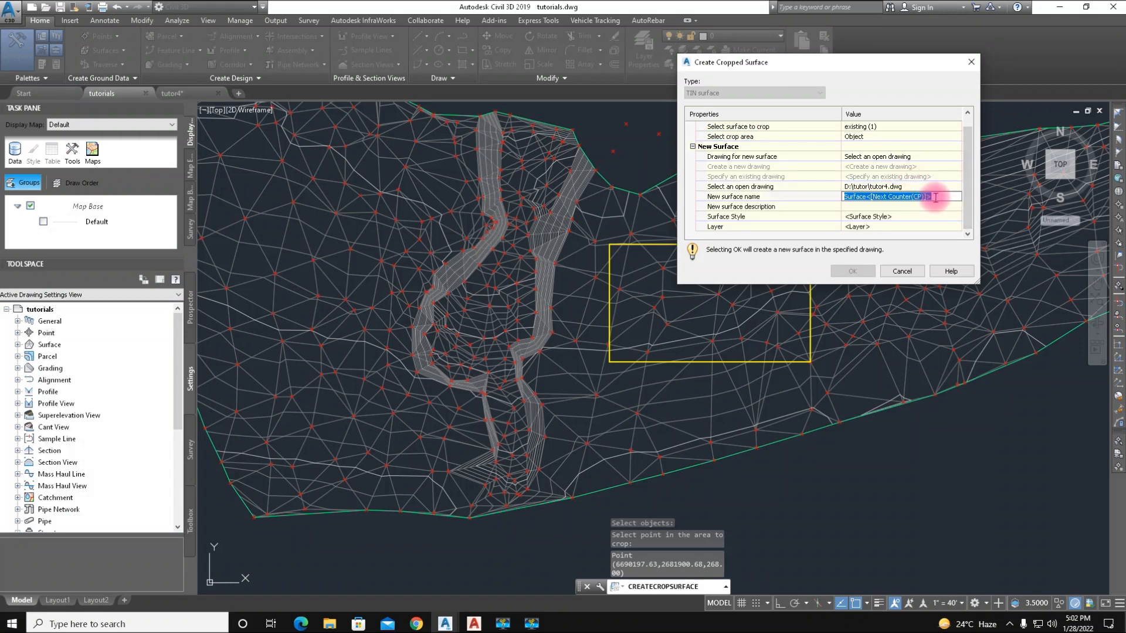
# Step: Name the surface ex3, give it the Contours 5' and 25' (Background) style, and create it
pyautogui.write('2')
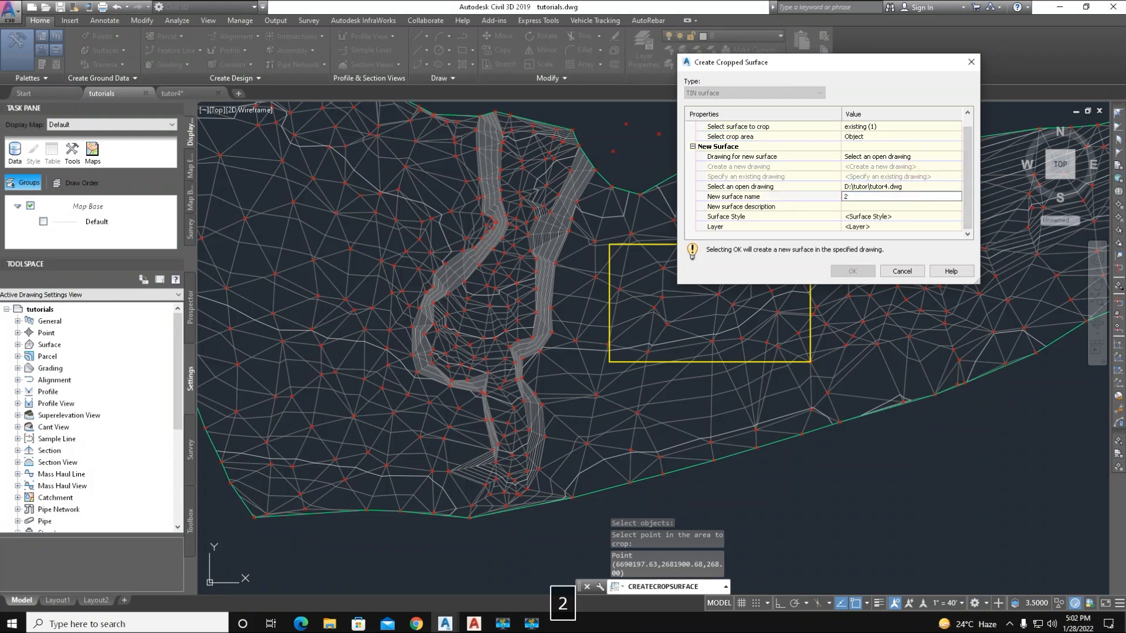
pyautogui.write('ex3')
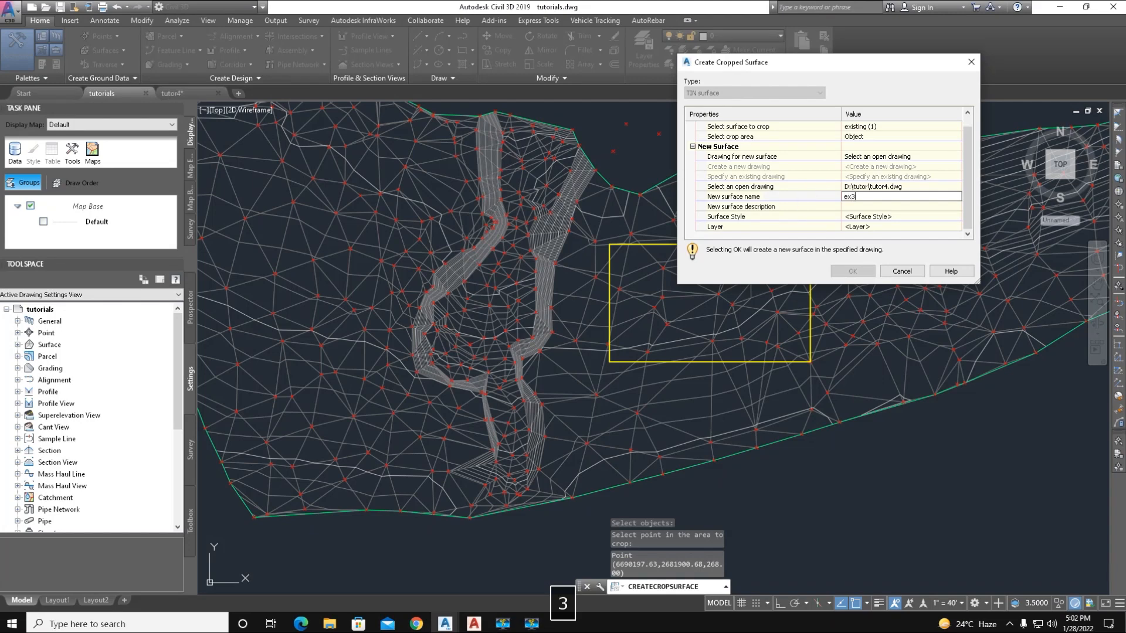
pyautogui.click(868, 215)
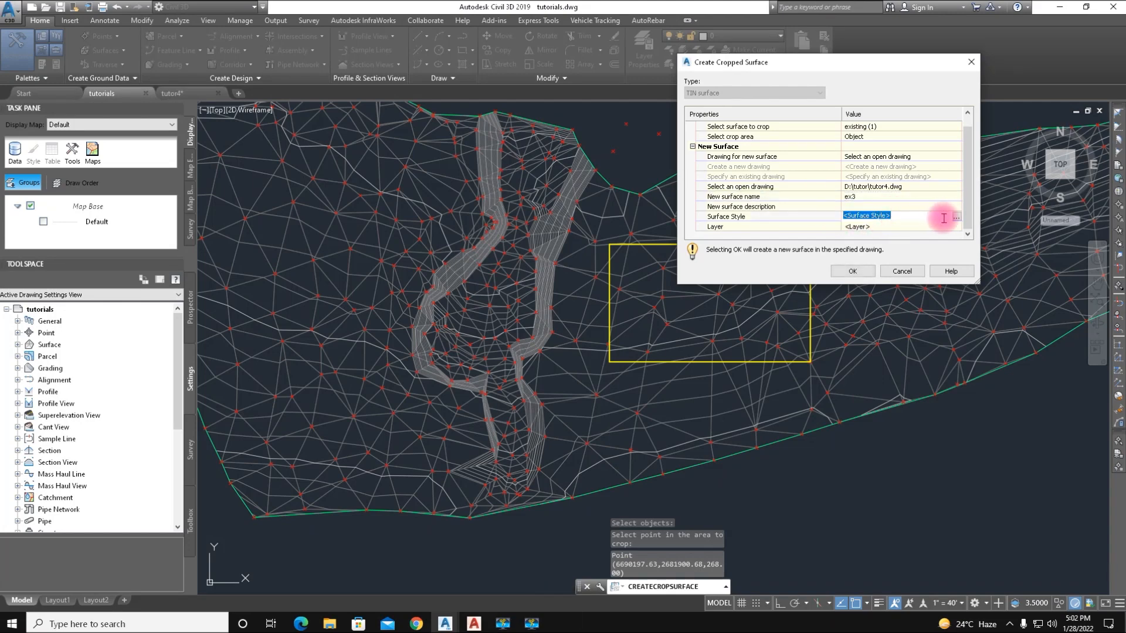
pyautogui.click(956, 218)
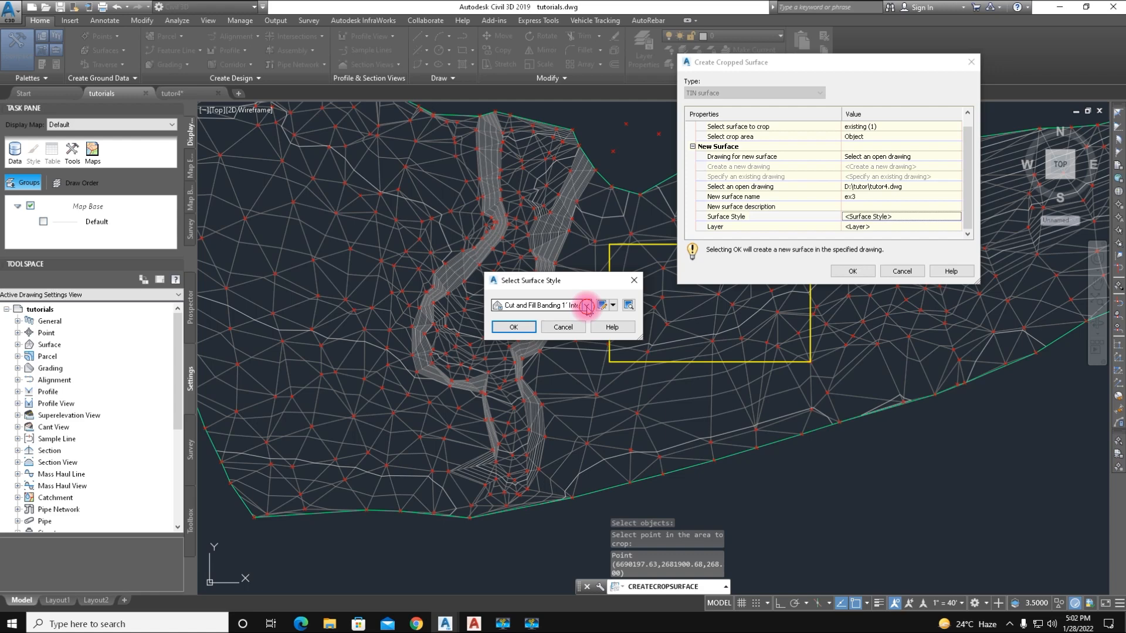
pyautogui.click(589, 305)
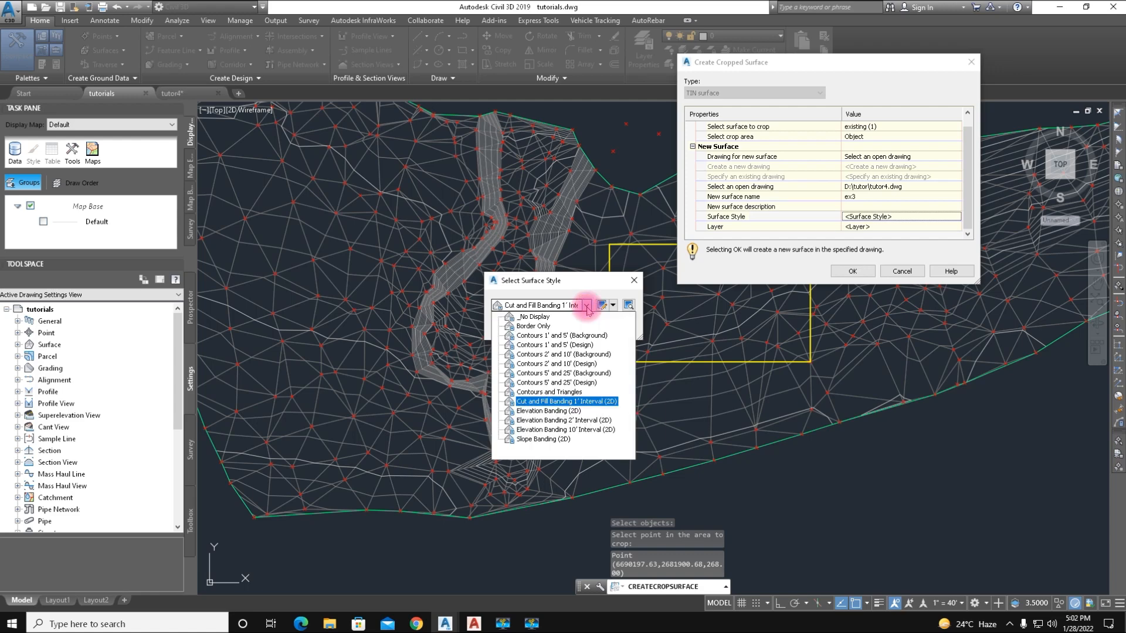
pyautogui.click(549, 391)
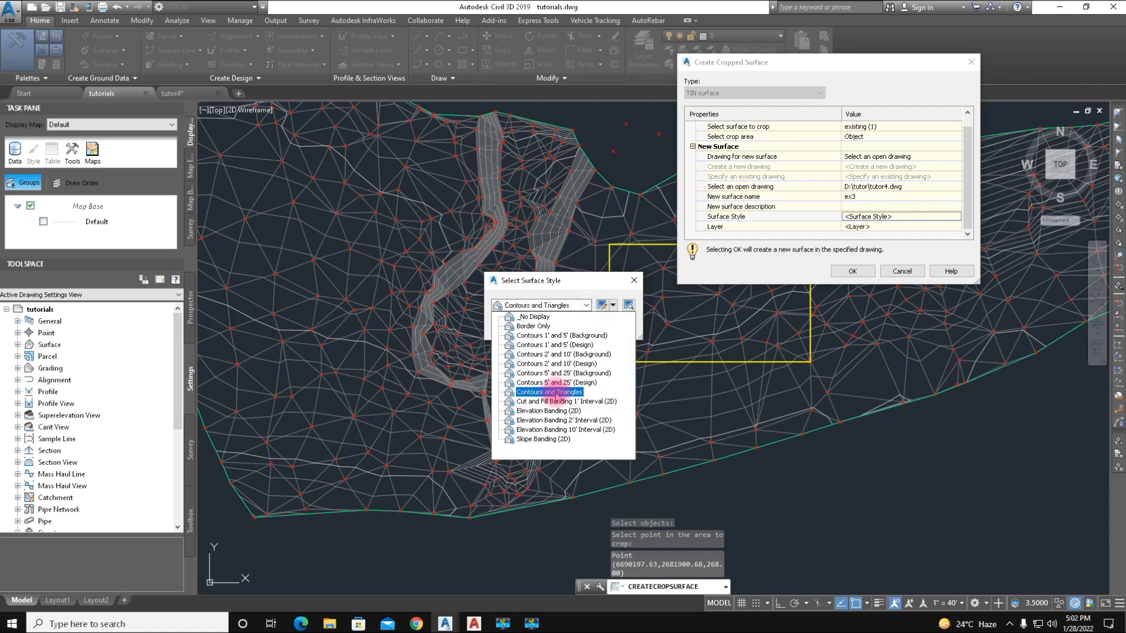
pyautogui.click(563, 373)
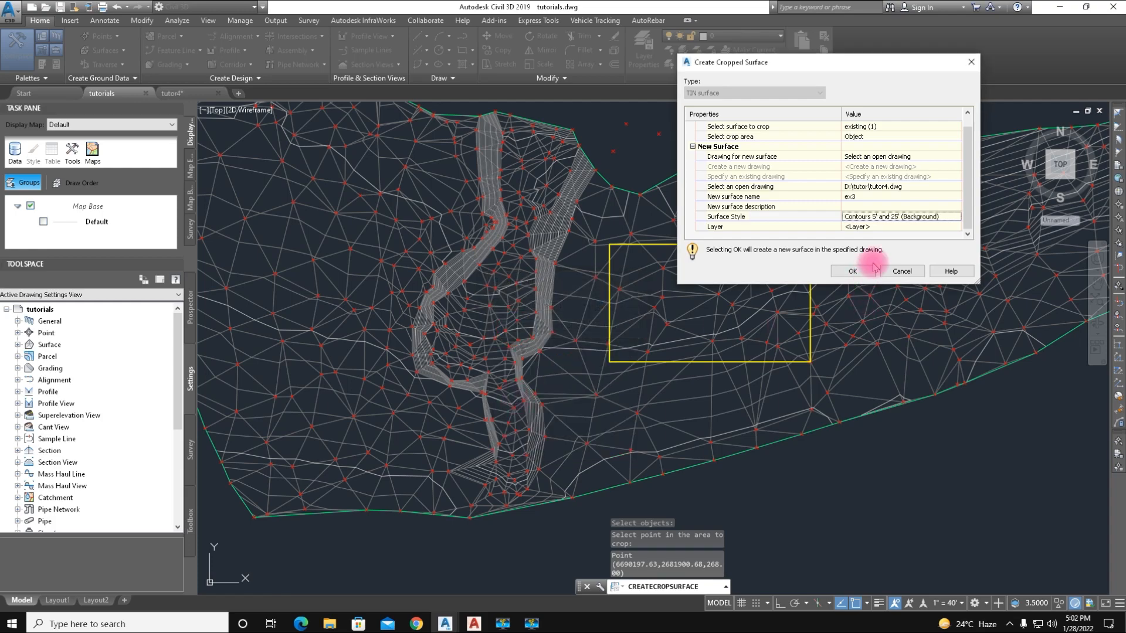
pyautogui.click(851, 271)
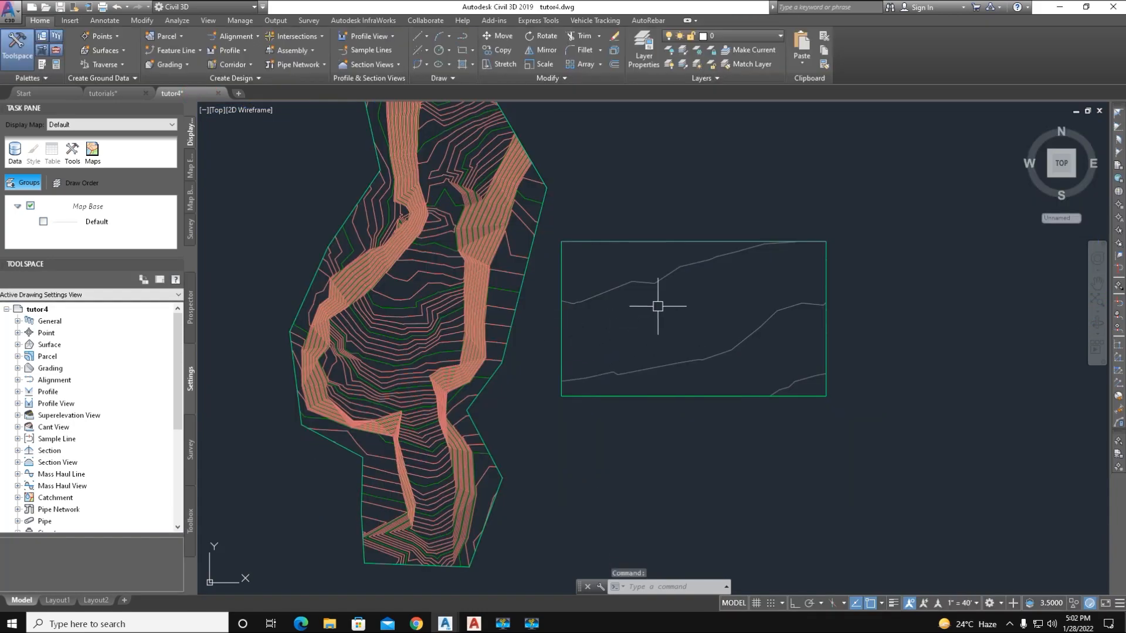
pyautogui.moveTo(679, 237)
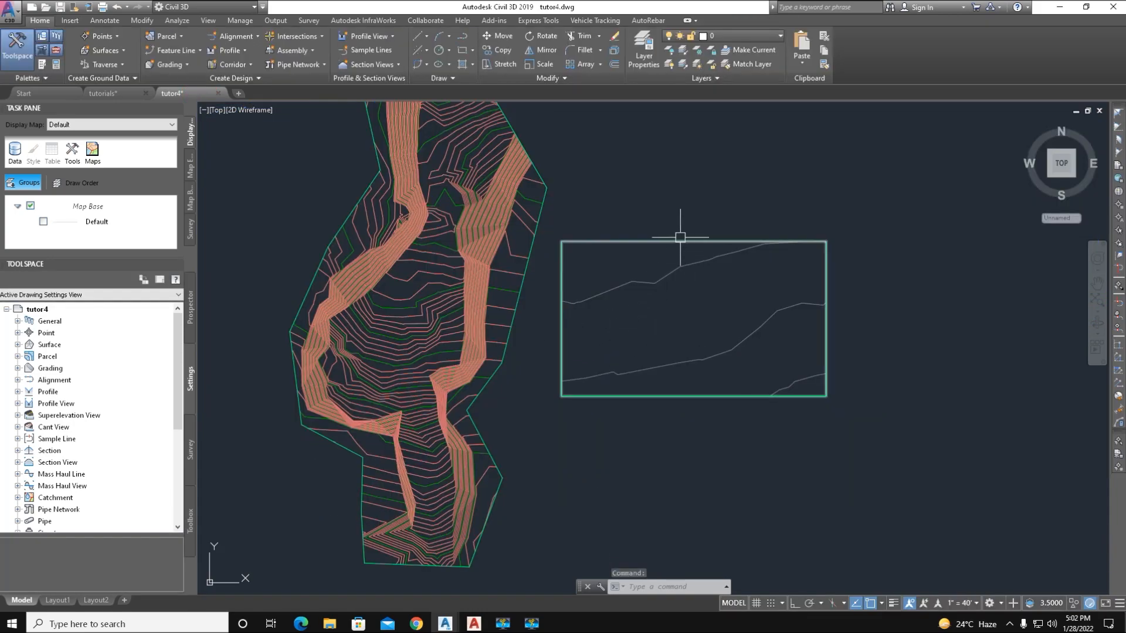
# Step: Frame both cropped surfaces in tutor4 and select the channel-shaped ex1 surface
pyautogui.moveTo(680, 237); pyautogui.dragTo(728, 357)
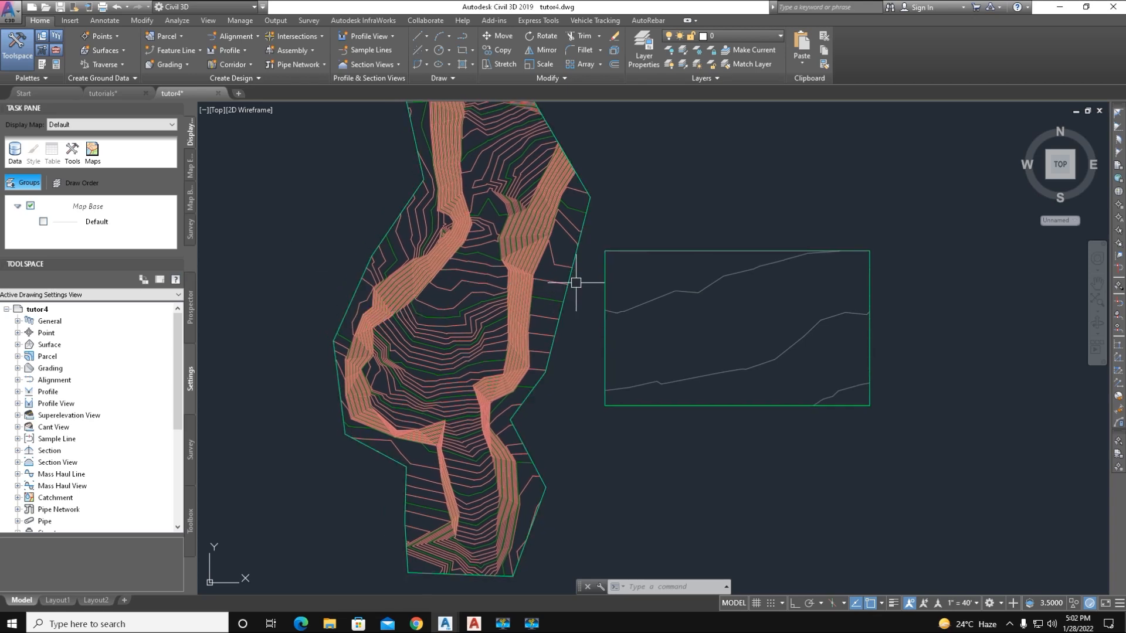
pyautogui.moveTo(379, 220)
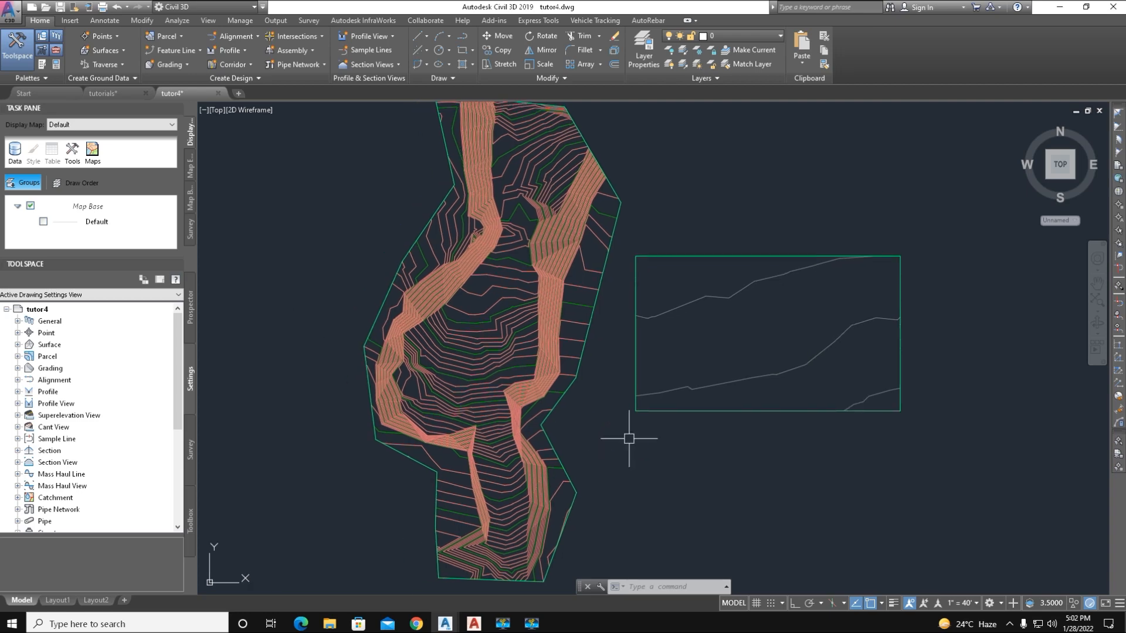
pyautogui.moveTo(442, 170)
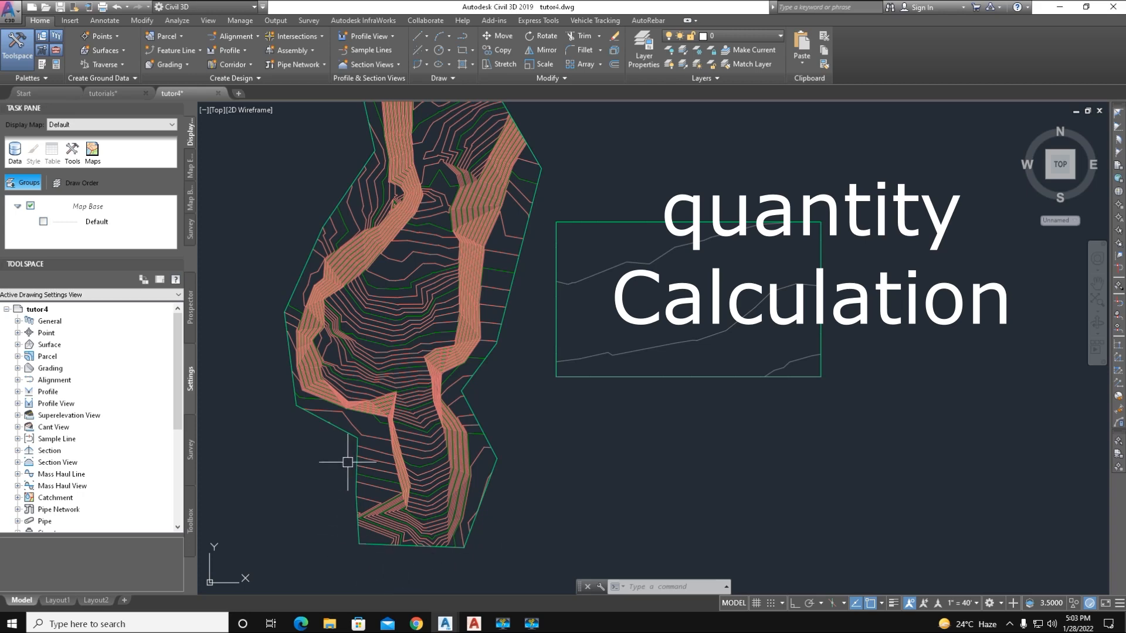
pyautogui.click(402, 288)
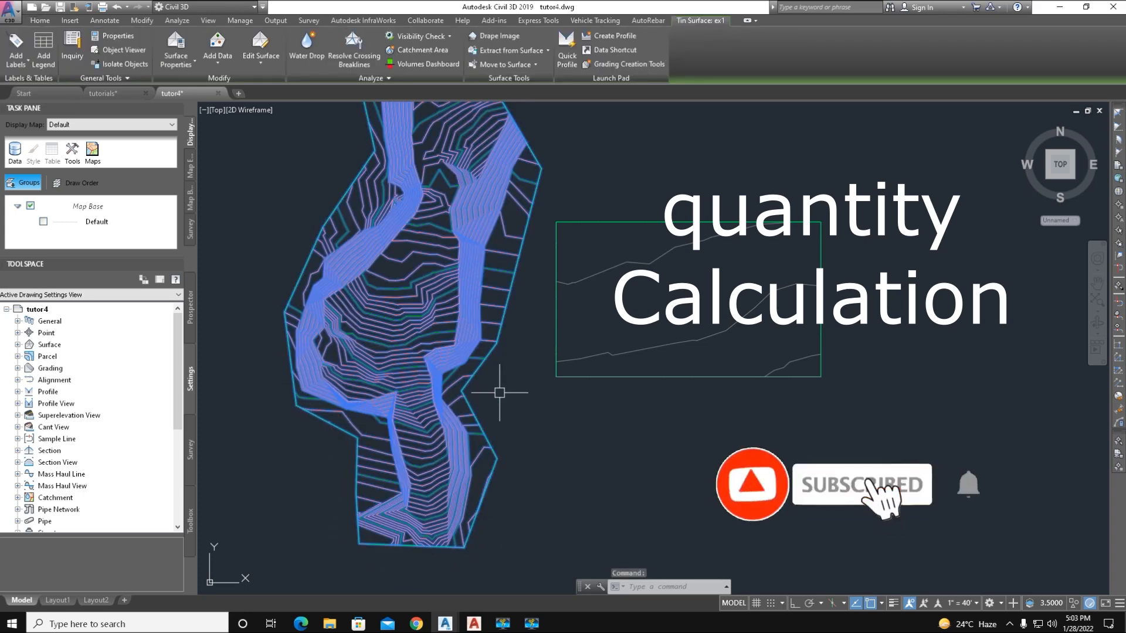